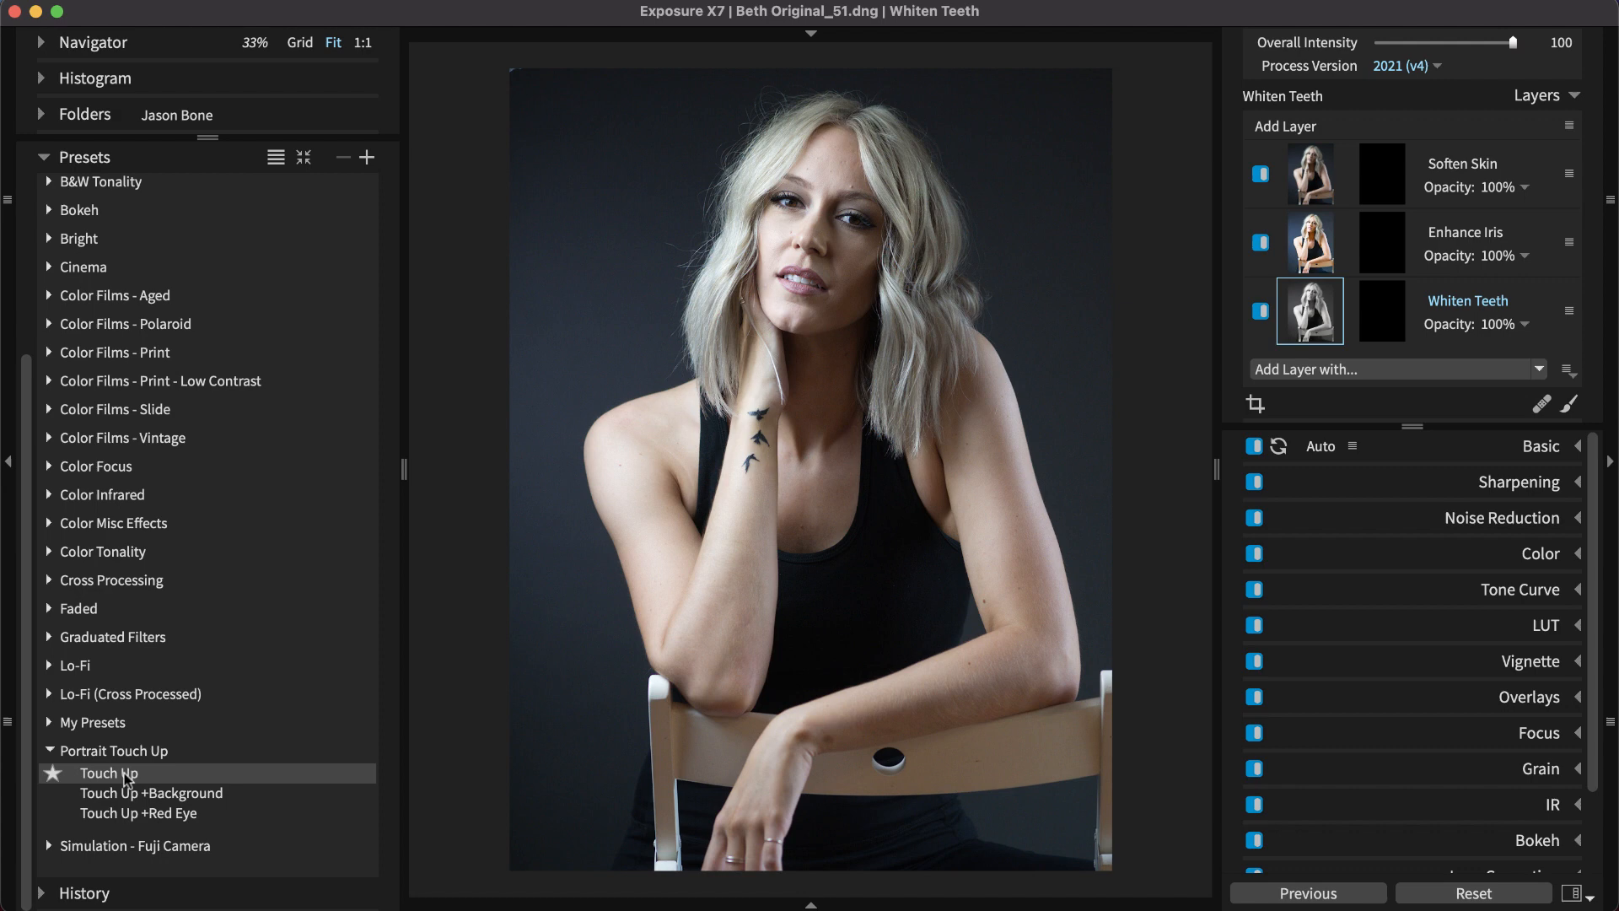
- Apply the Touch Up portrait preset and toggle the Whiten Teeth layer to compare
left_click(108, 772)
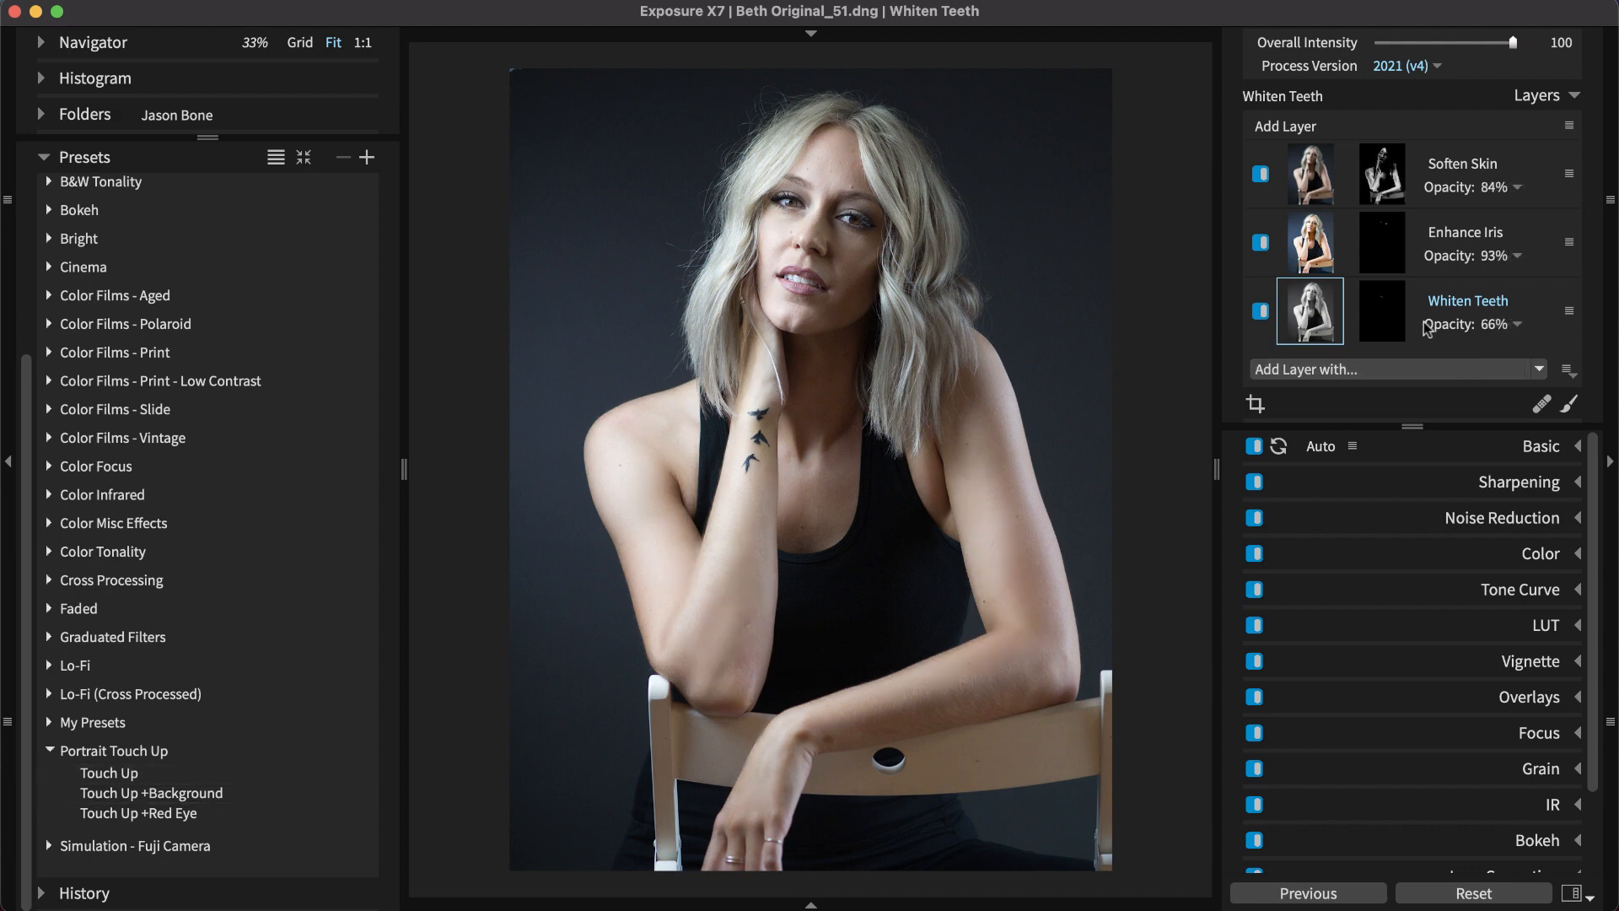
left_click(1254, 310)
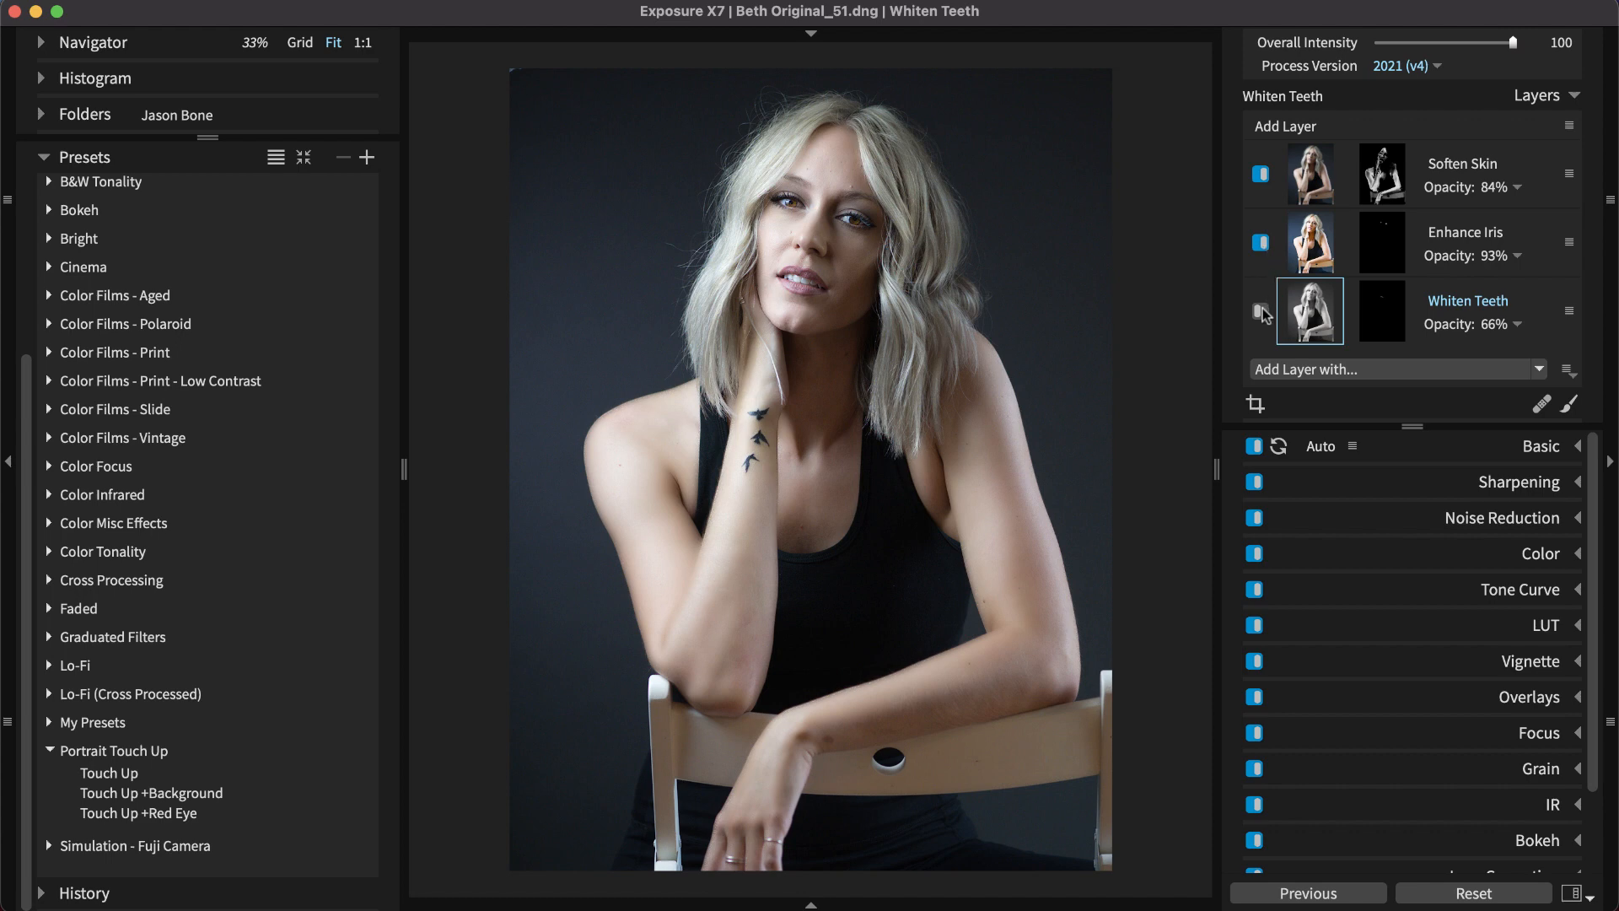
left_click(152, 793)
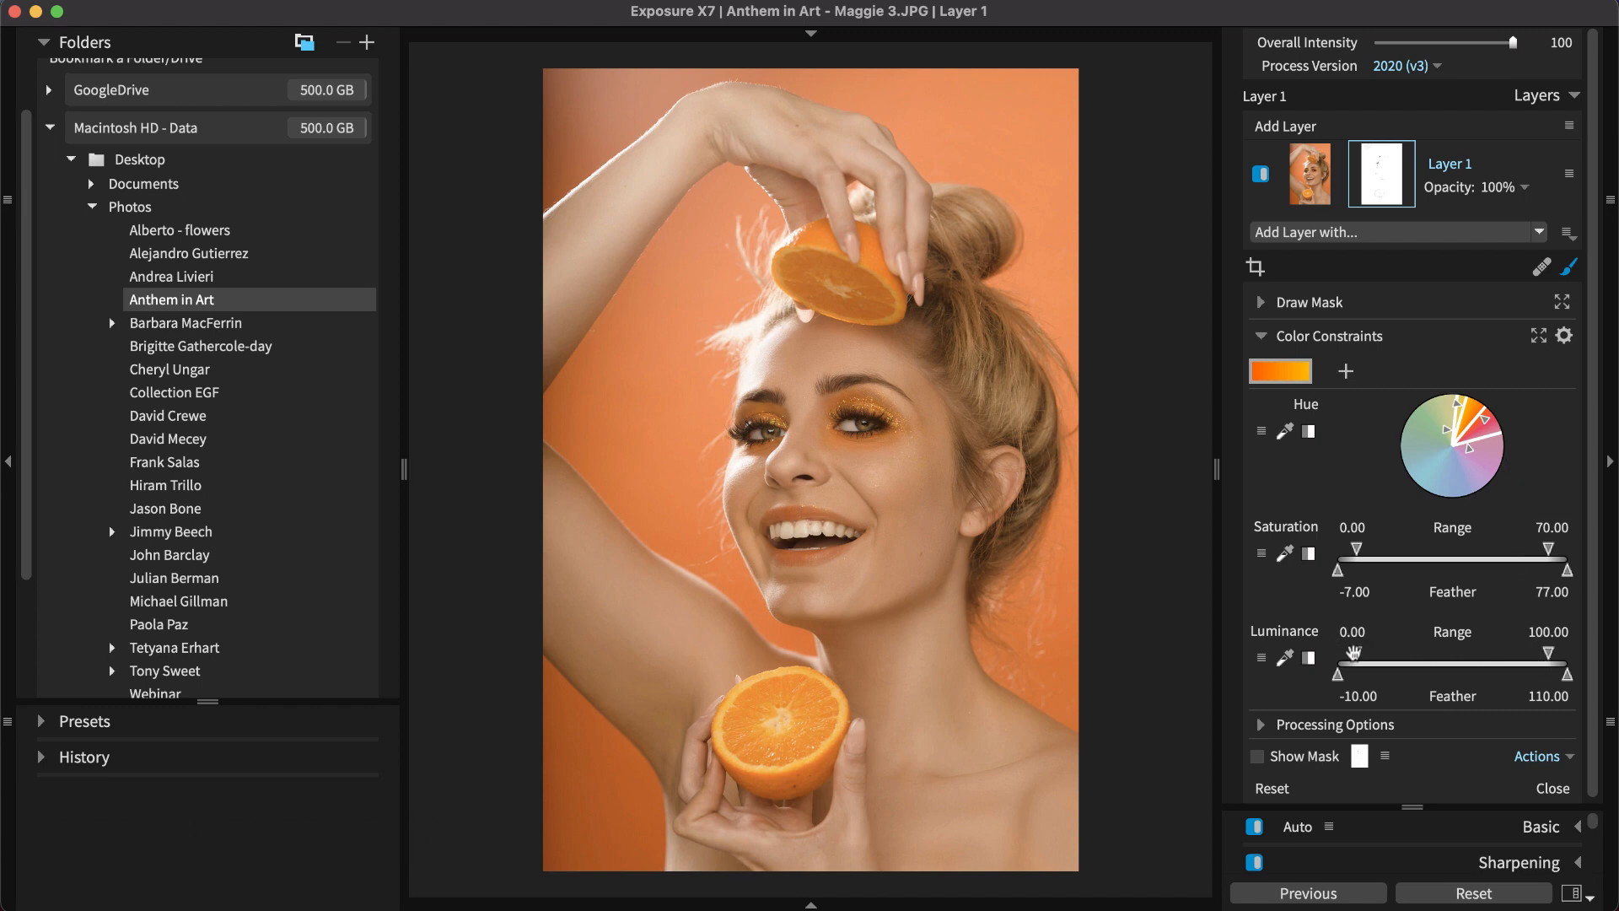
- Constrain the mask to luminance above about 85 and saturation below about 13
left_click_drag(1363, 651, 1477, 650)
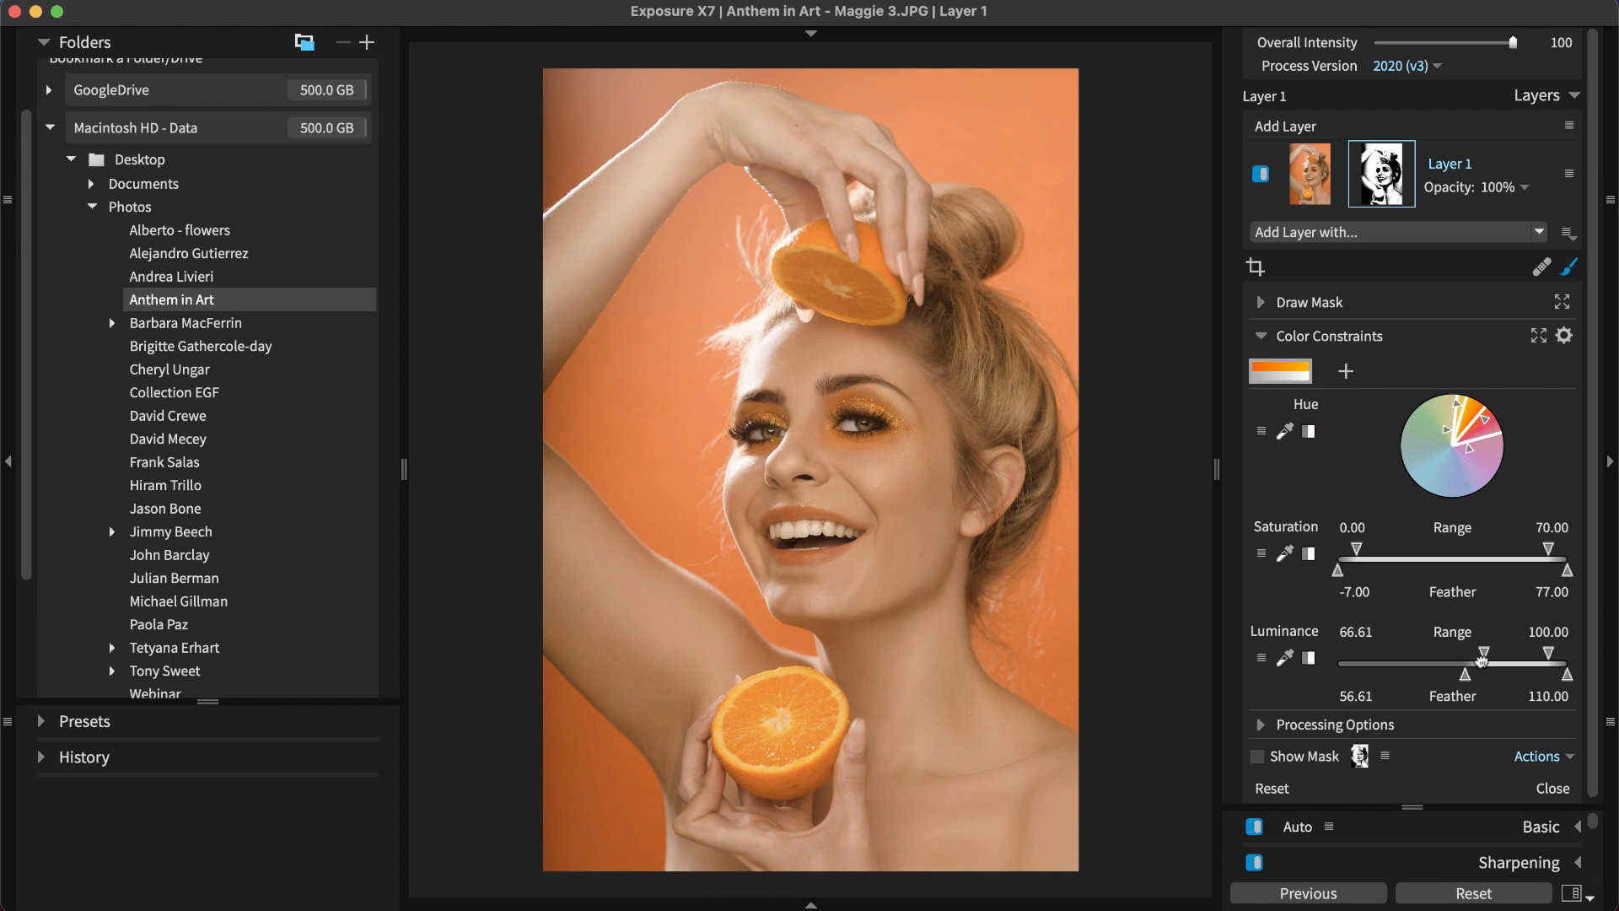
left_click_drag(1507, 658, 1517, 657)
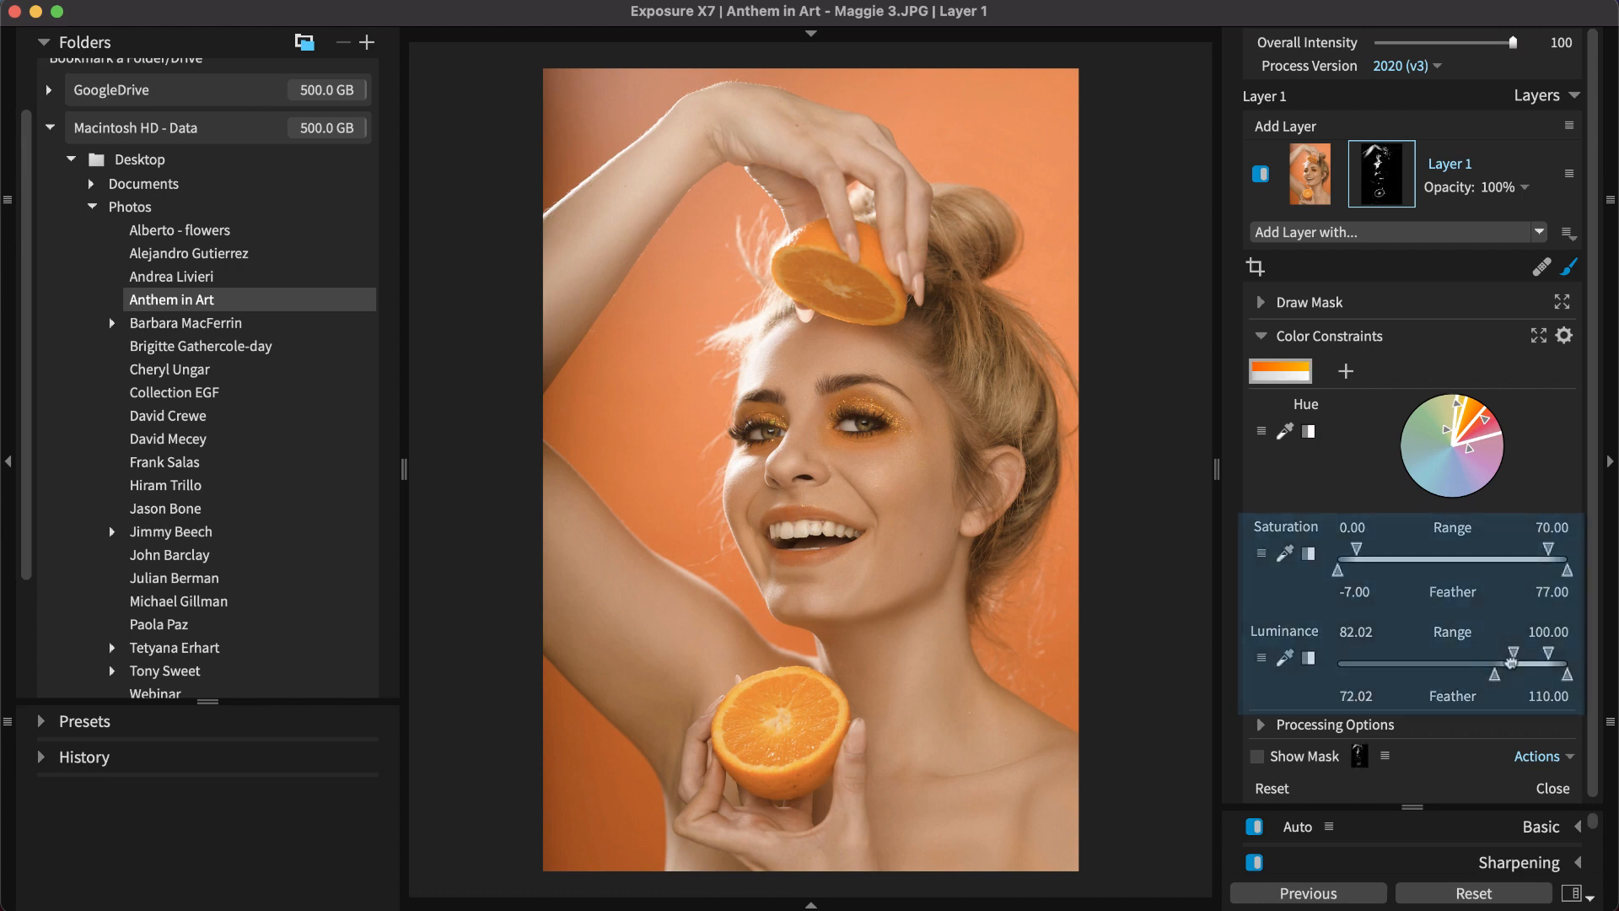
left_click_drag(1513, 673, 1484, 673)
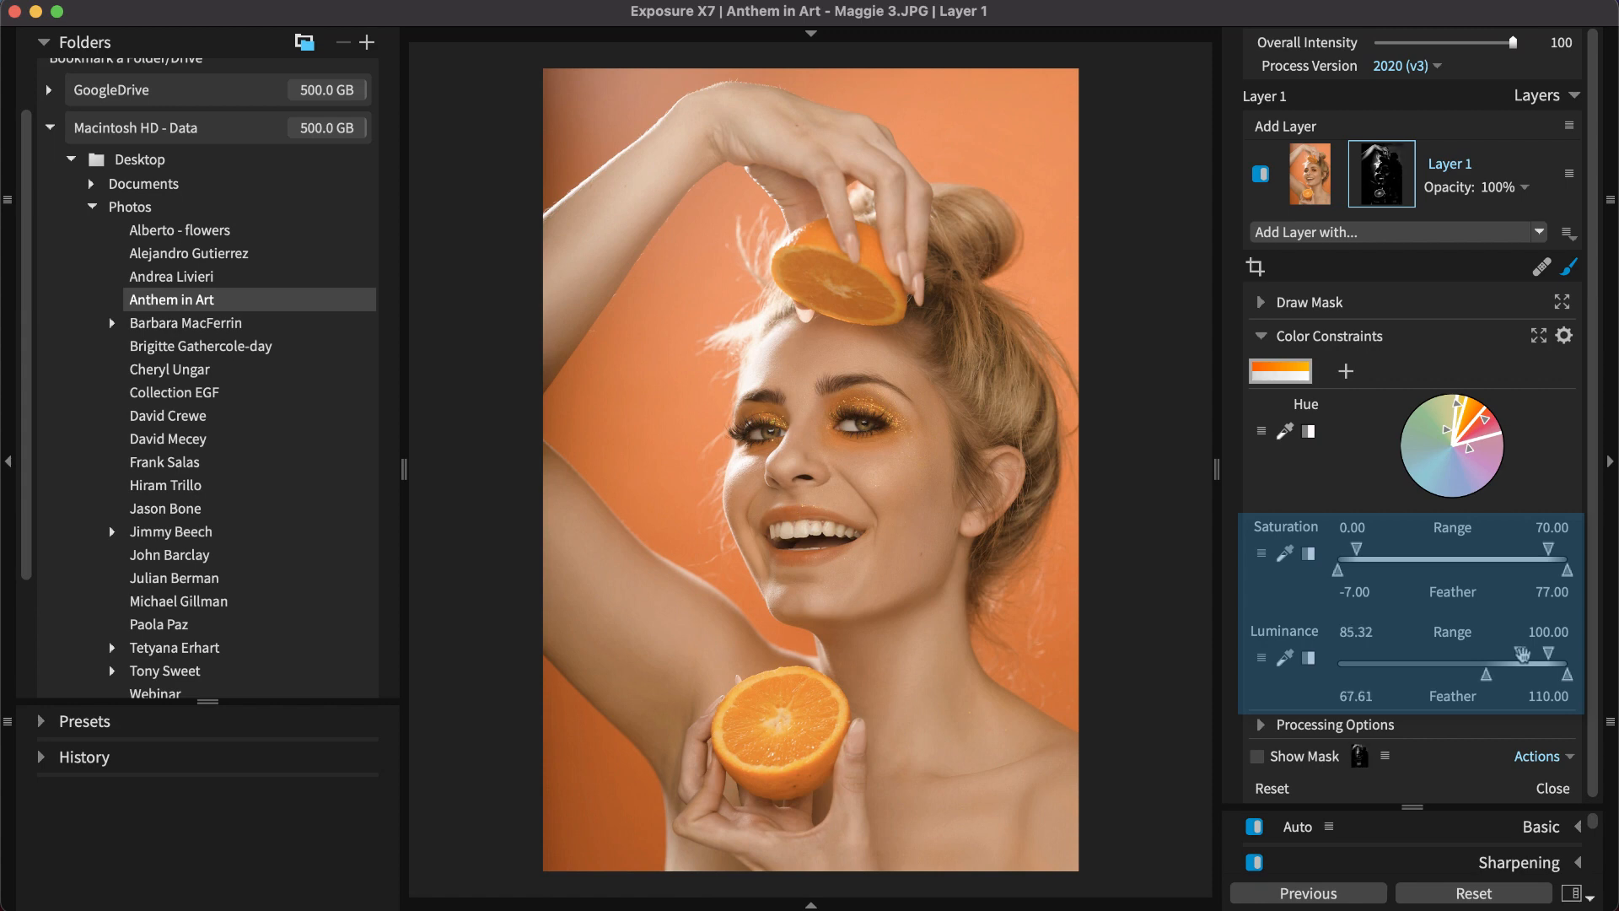
left_click_drag(1558, 547, 1435, 546)
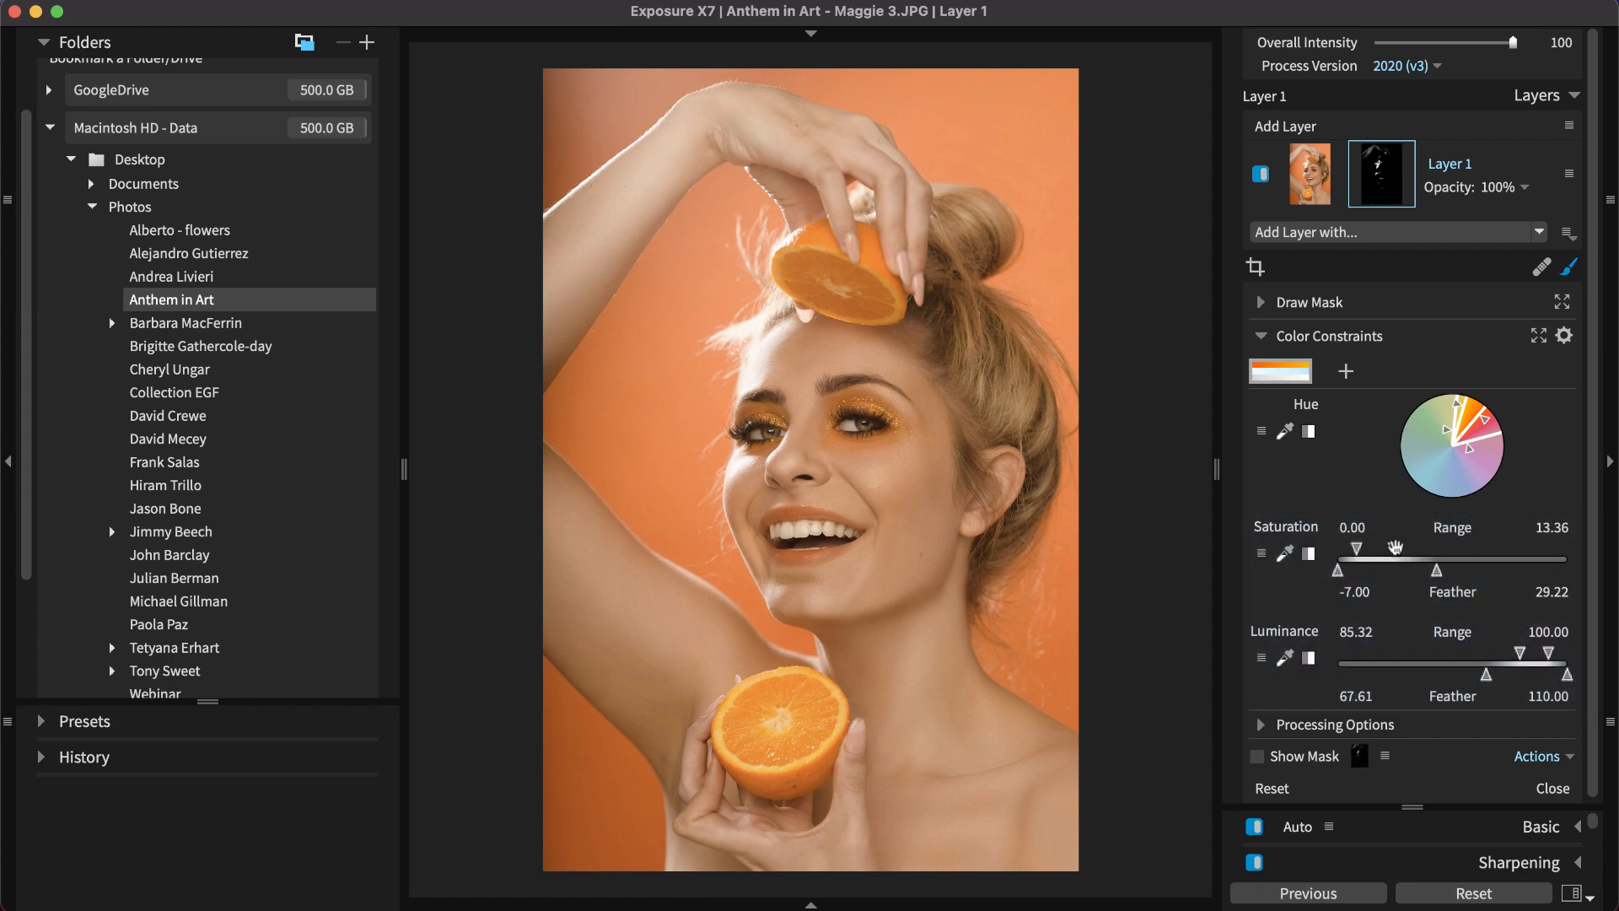
left_click(1253, 755)
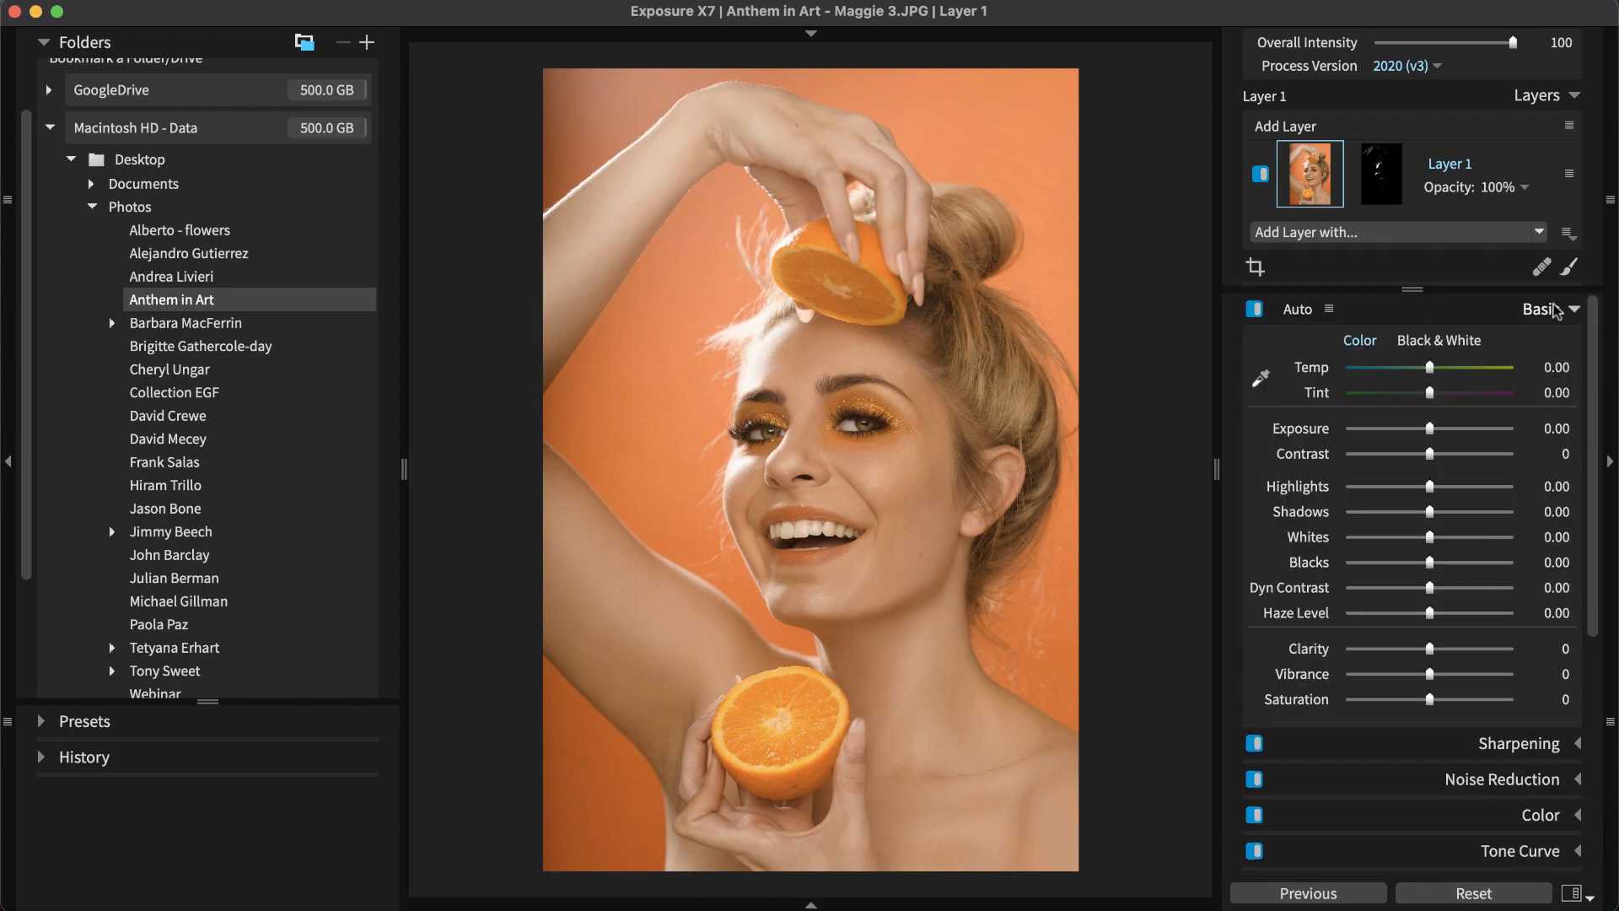
mouse_move(1434, 509)
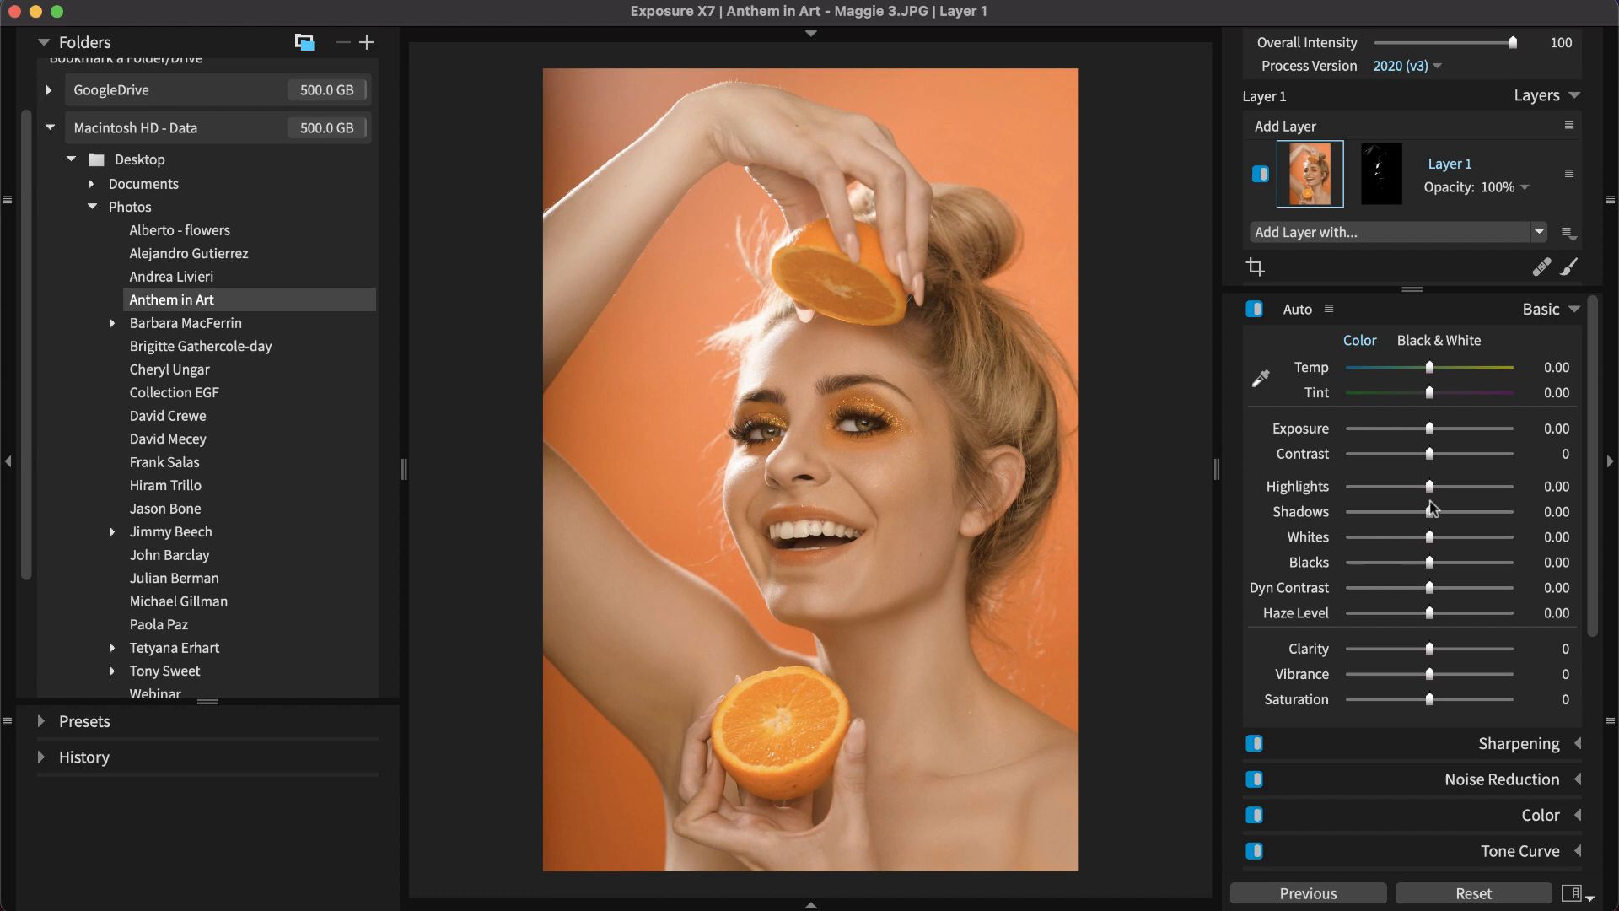
- Lower Highlights to about -34 on Layer 1 to recover the bright skin
left_click_drag(1431, 485, 1399, 486)
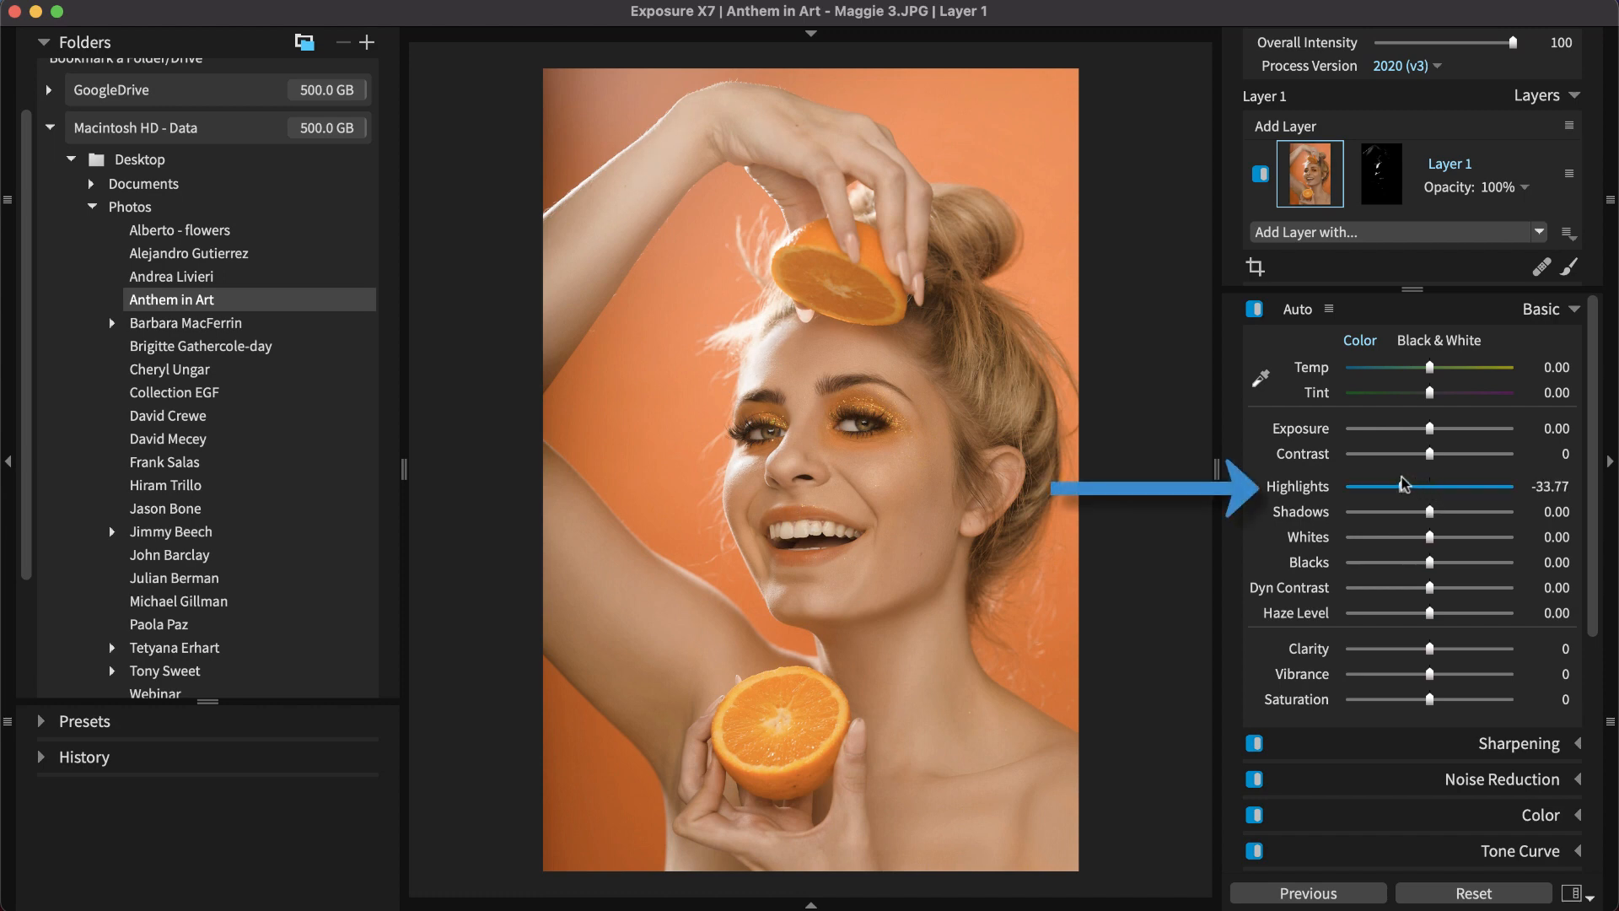
left_click_drag(1455, 536, 1423, 536)
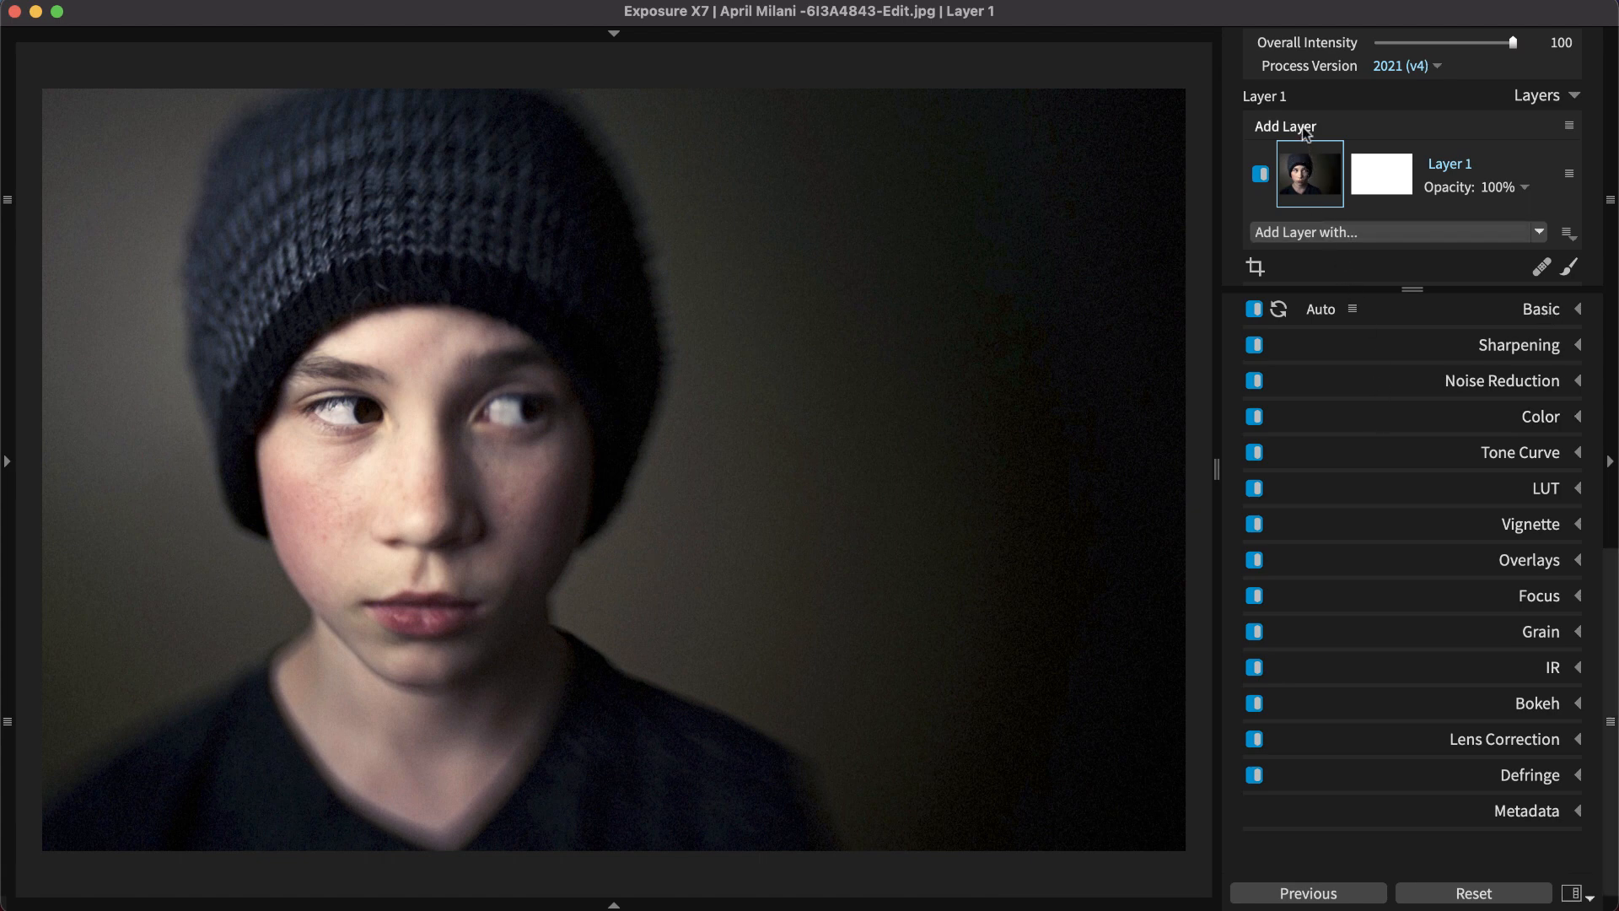
- Add a new adjustment layer and name it Red Skin
left_click(1285, 126)
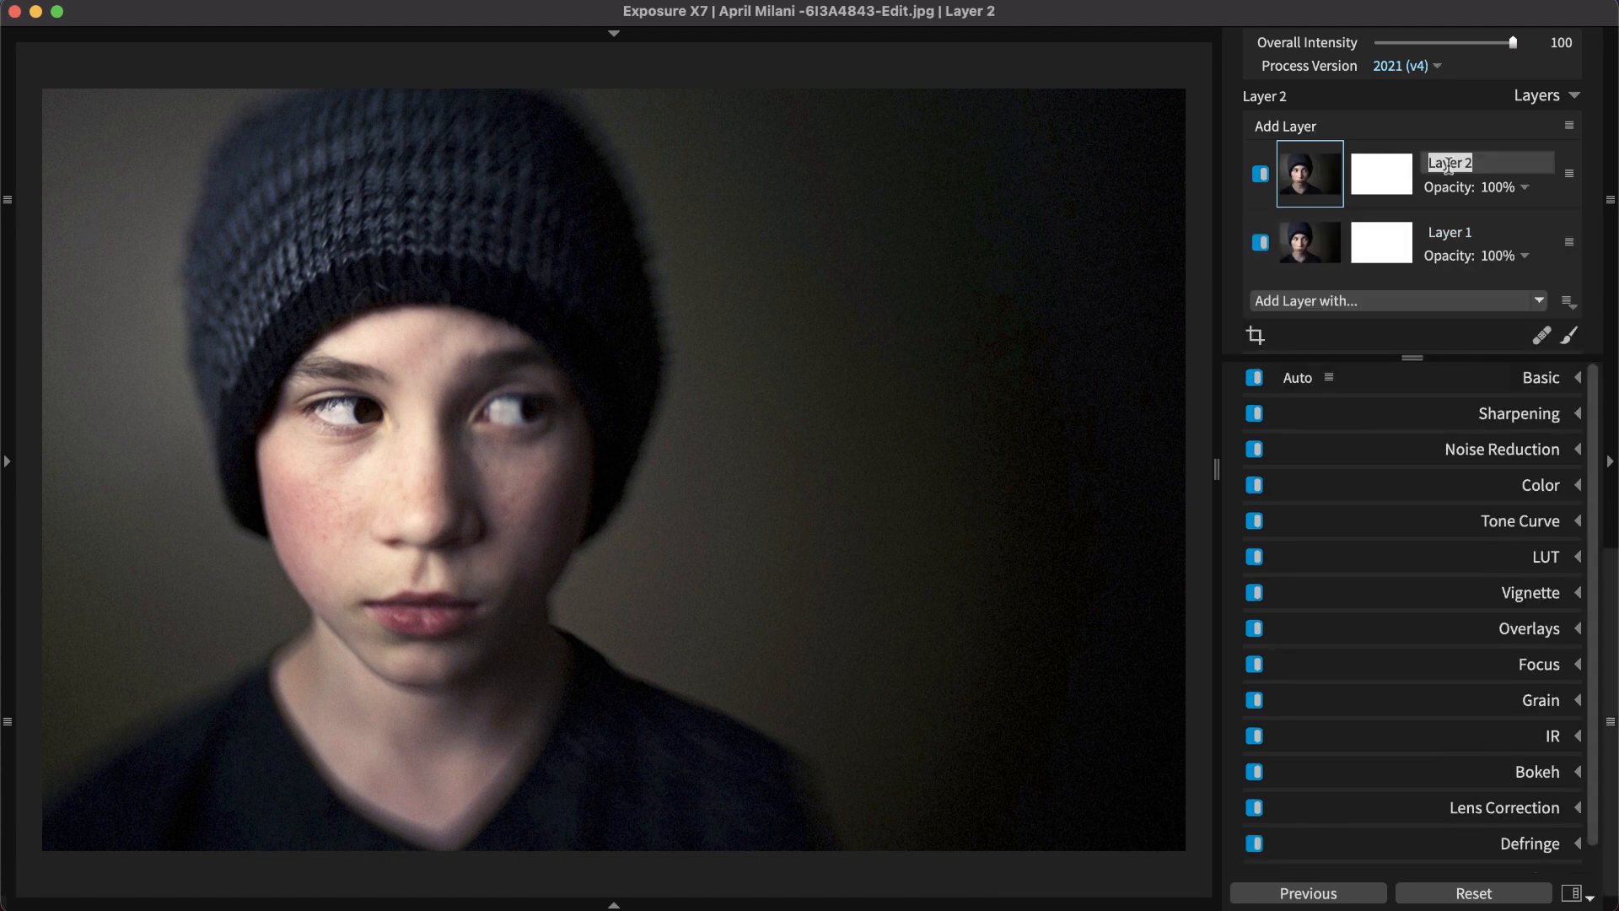
type("Red Skin")
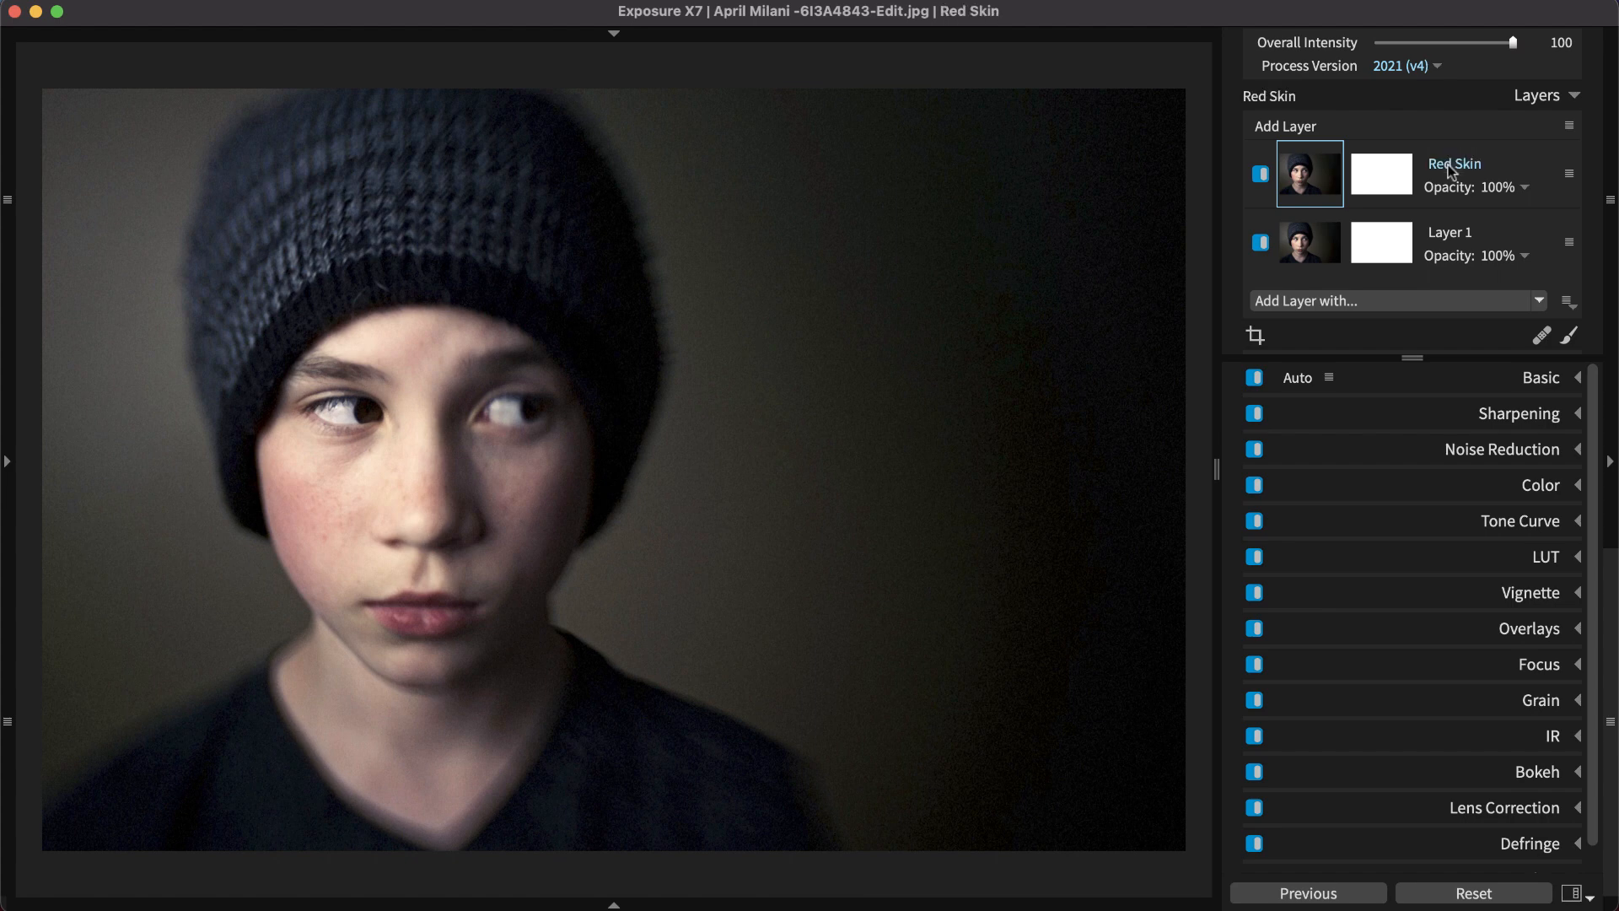
left_click(1540, 378)
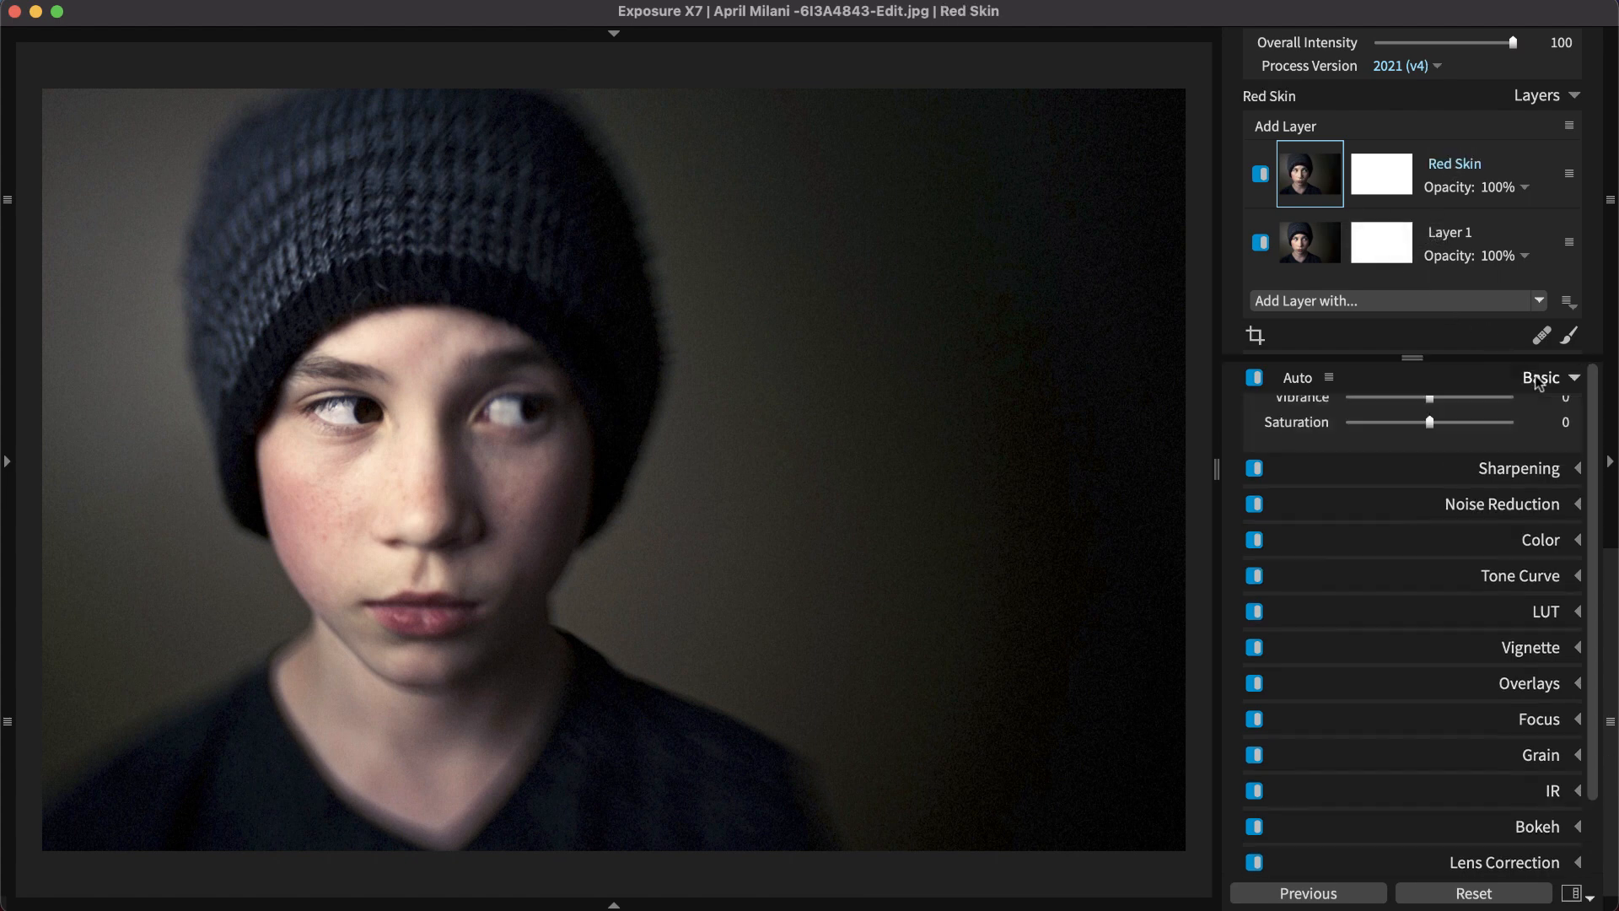
left_click(1541, 378)
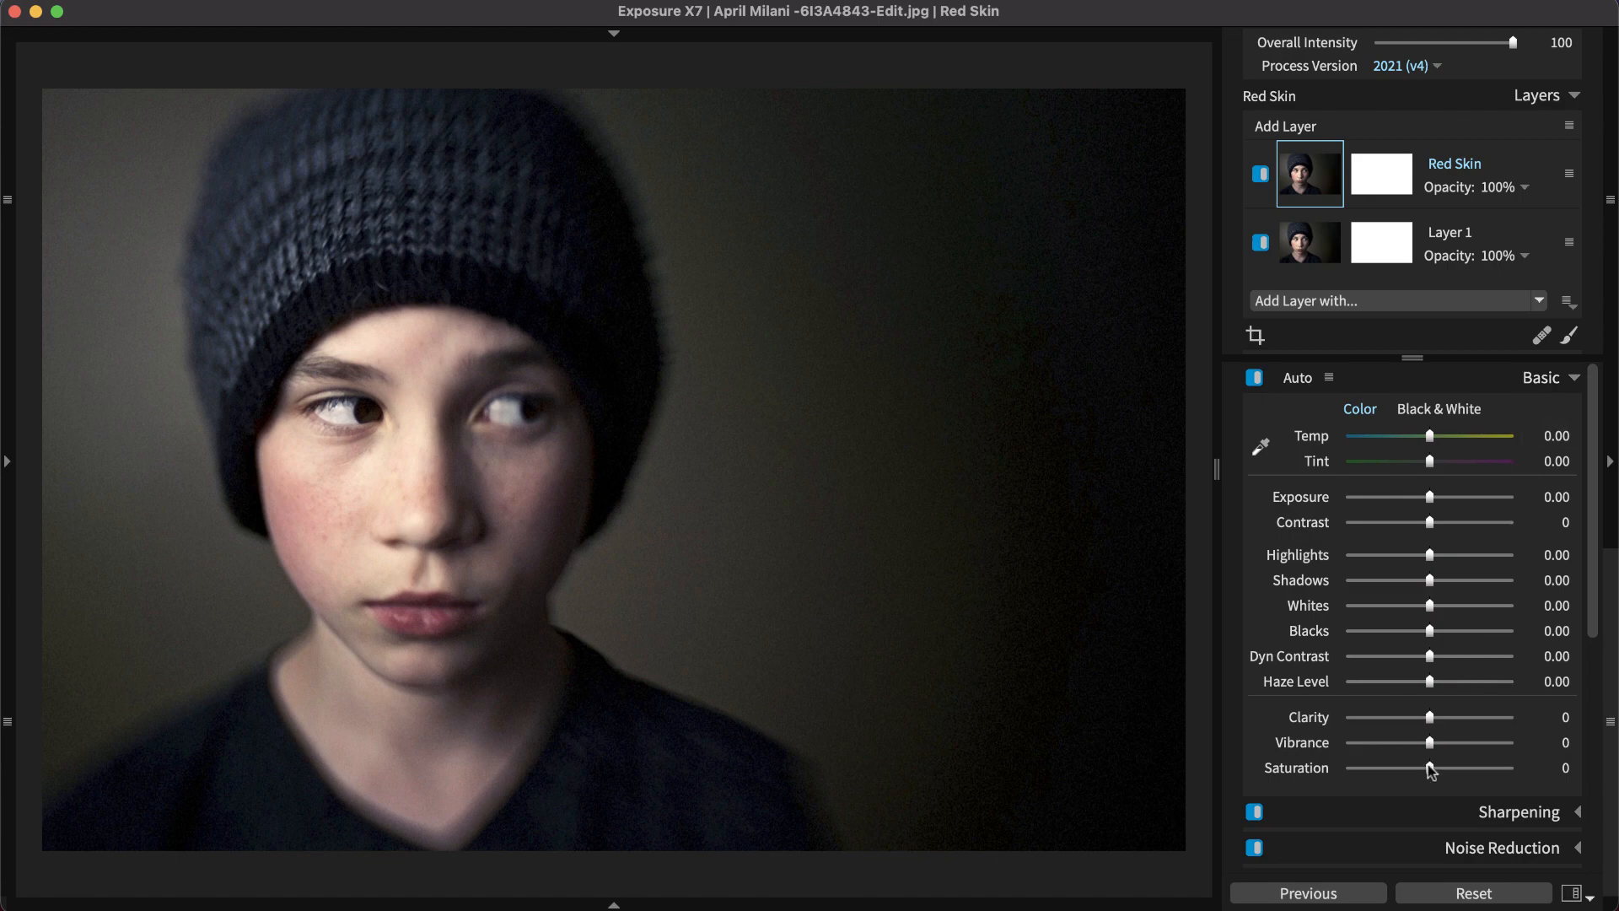
- Temporarily boost Saturation, paint the mask on the reddened cheek, then reset Saturation
left_click_drag(1430, 767, 1464, 768)
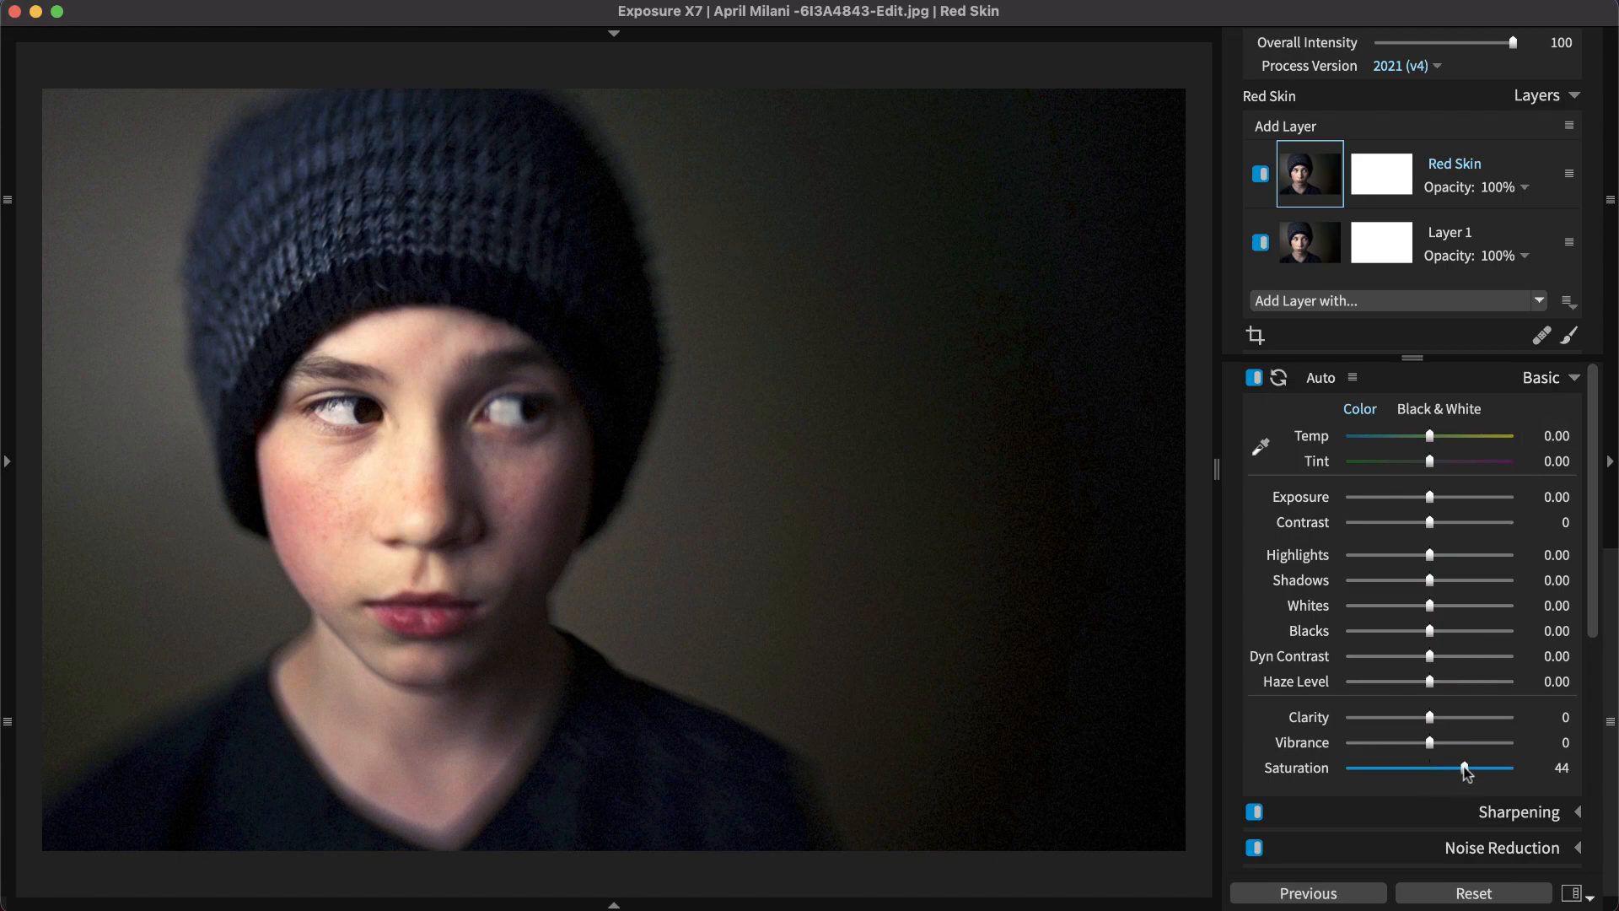
left_click(1381, 174)
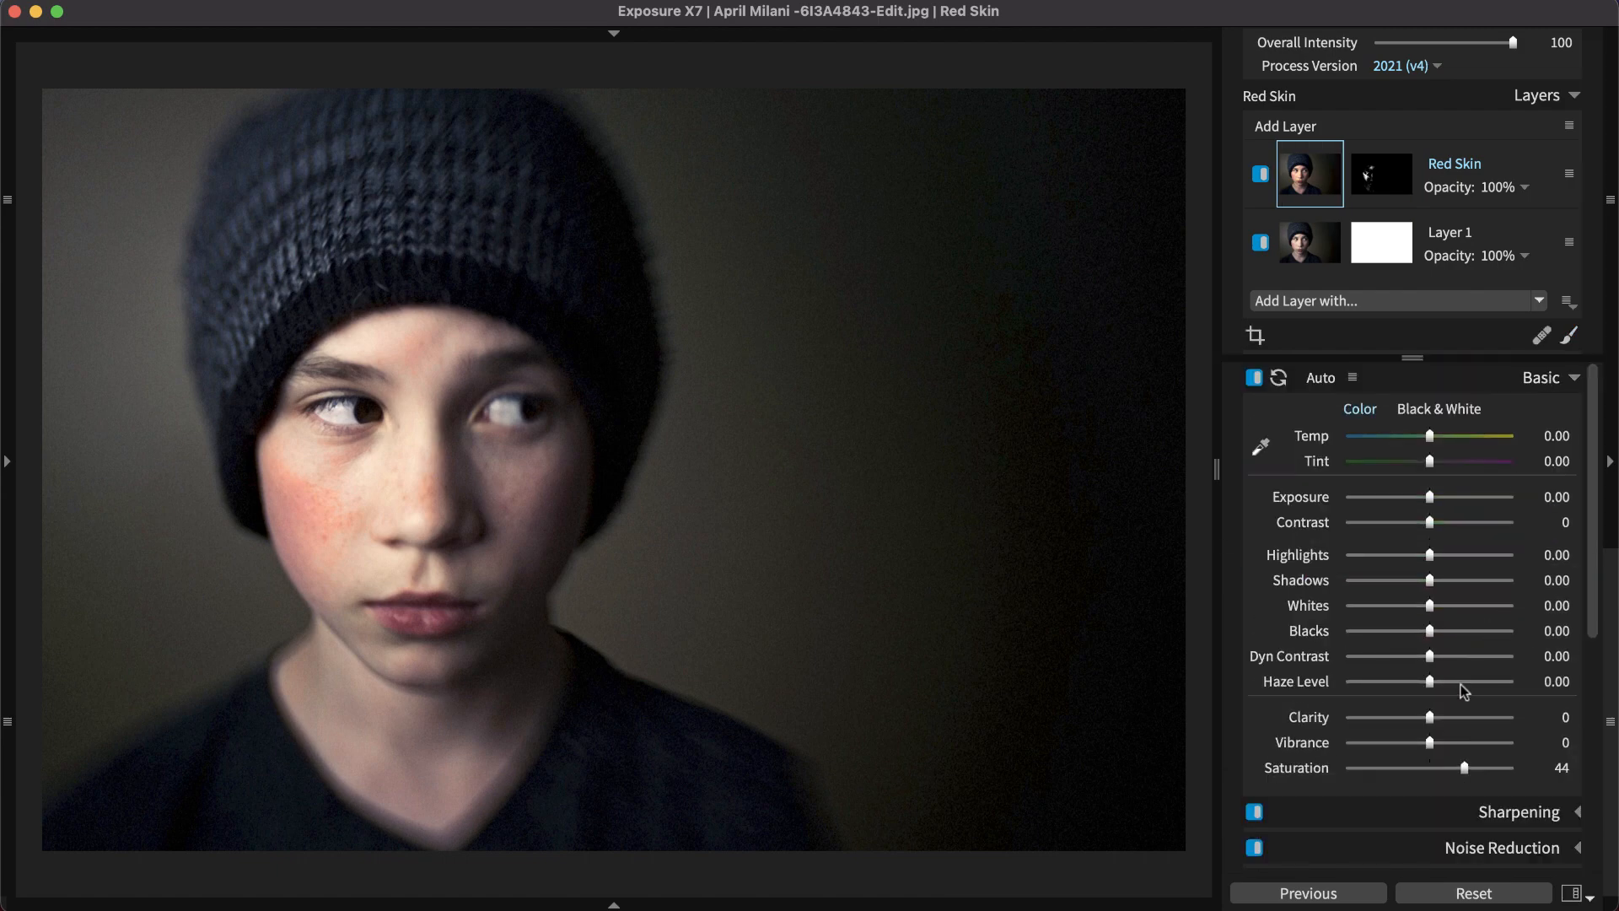
left_click_drag(1463, 768, 1429, 767)
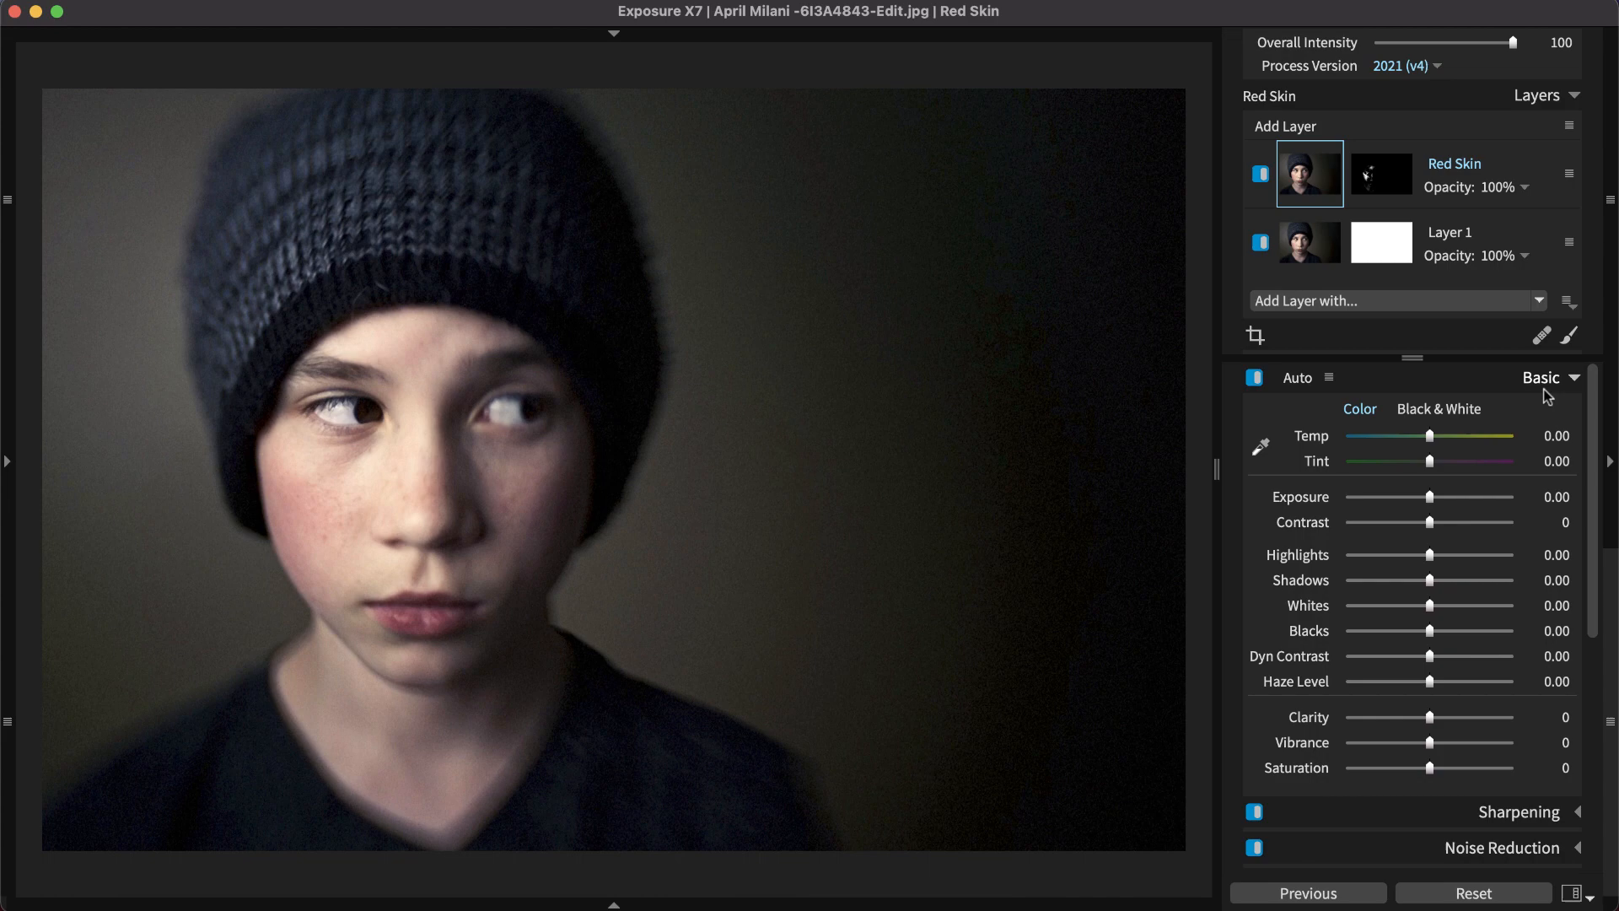
- In Color > HSL, lighten and reduce the Reds sampled from the boy's cheek
left_click(1549, 377)
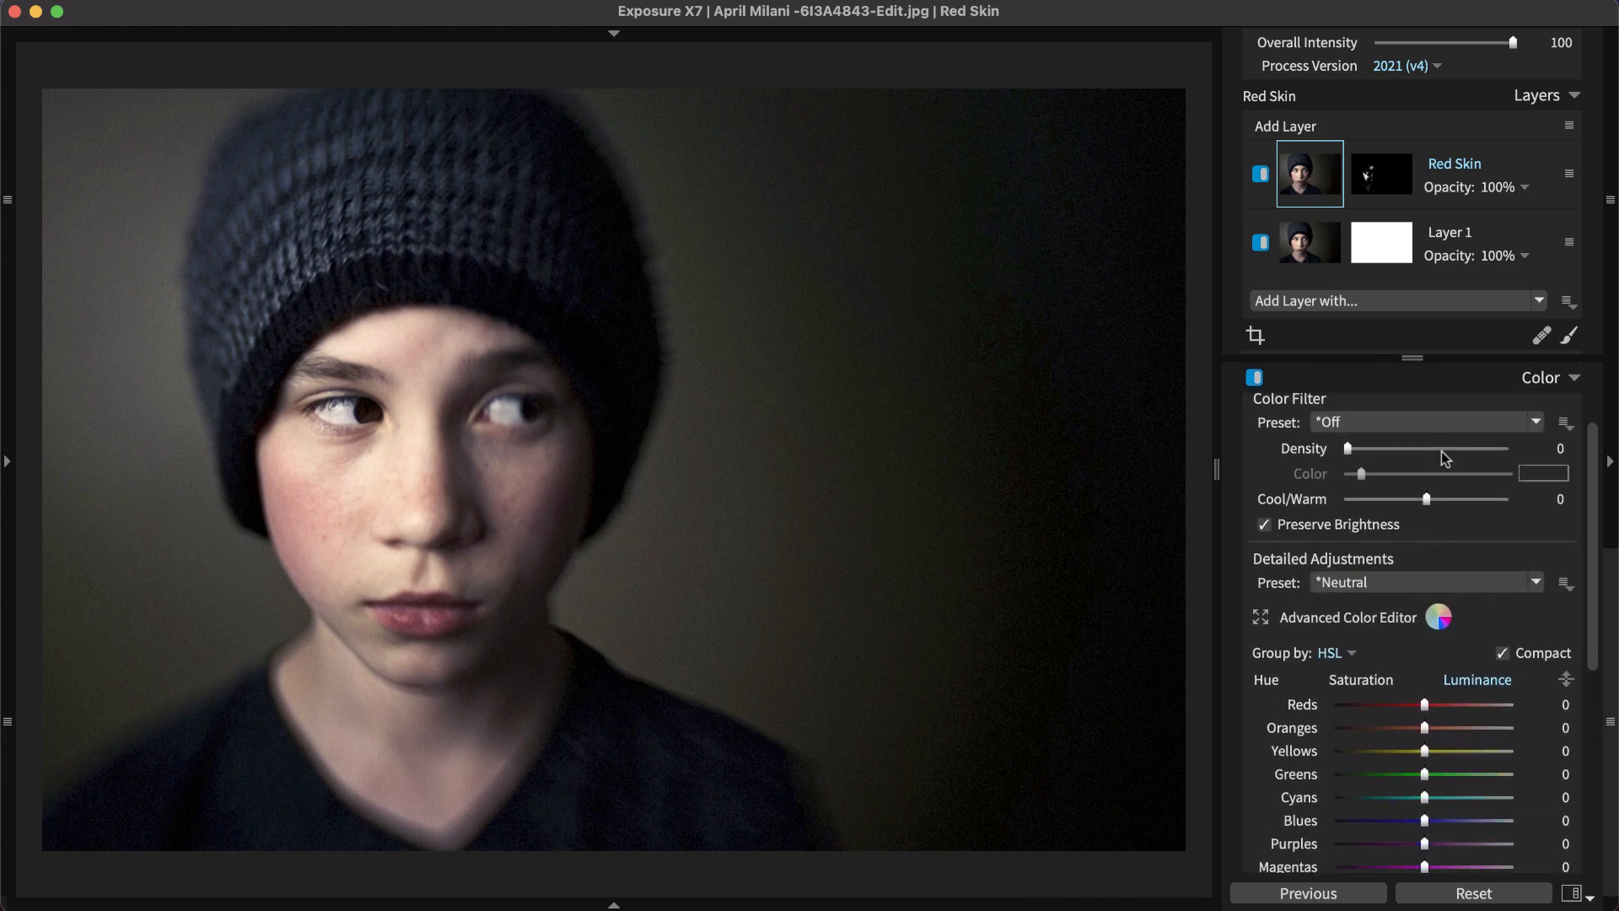
scroll("down", 3)
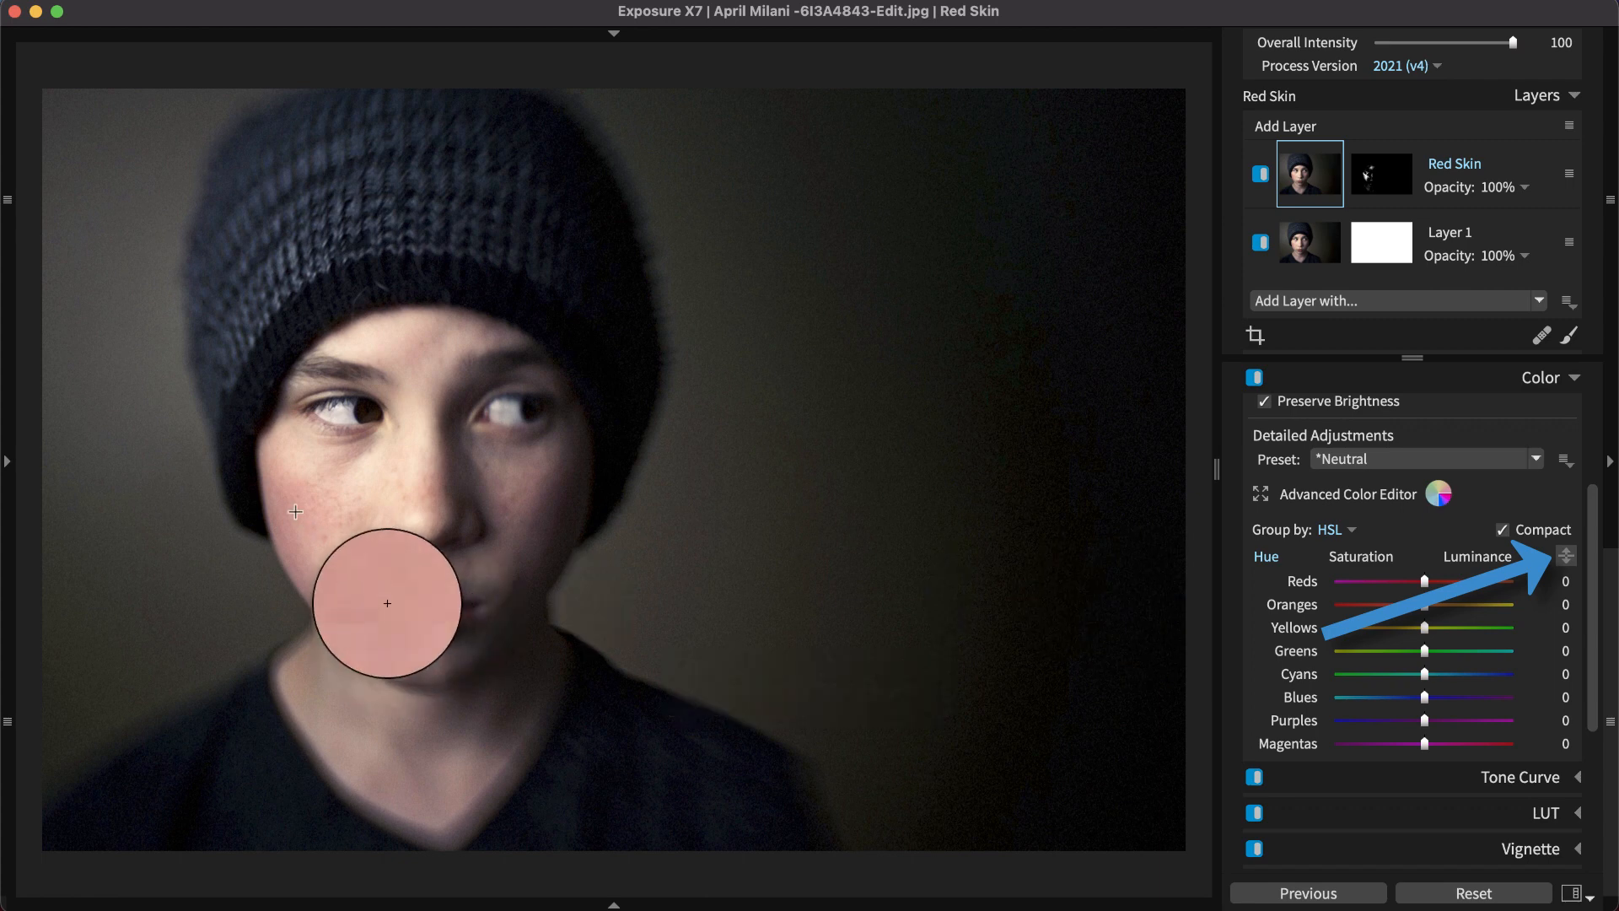
left_click_drag(1388, 580, 1455, 581)
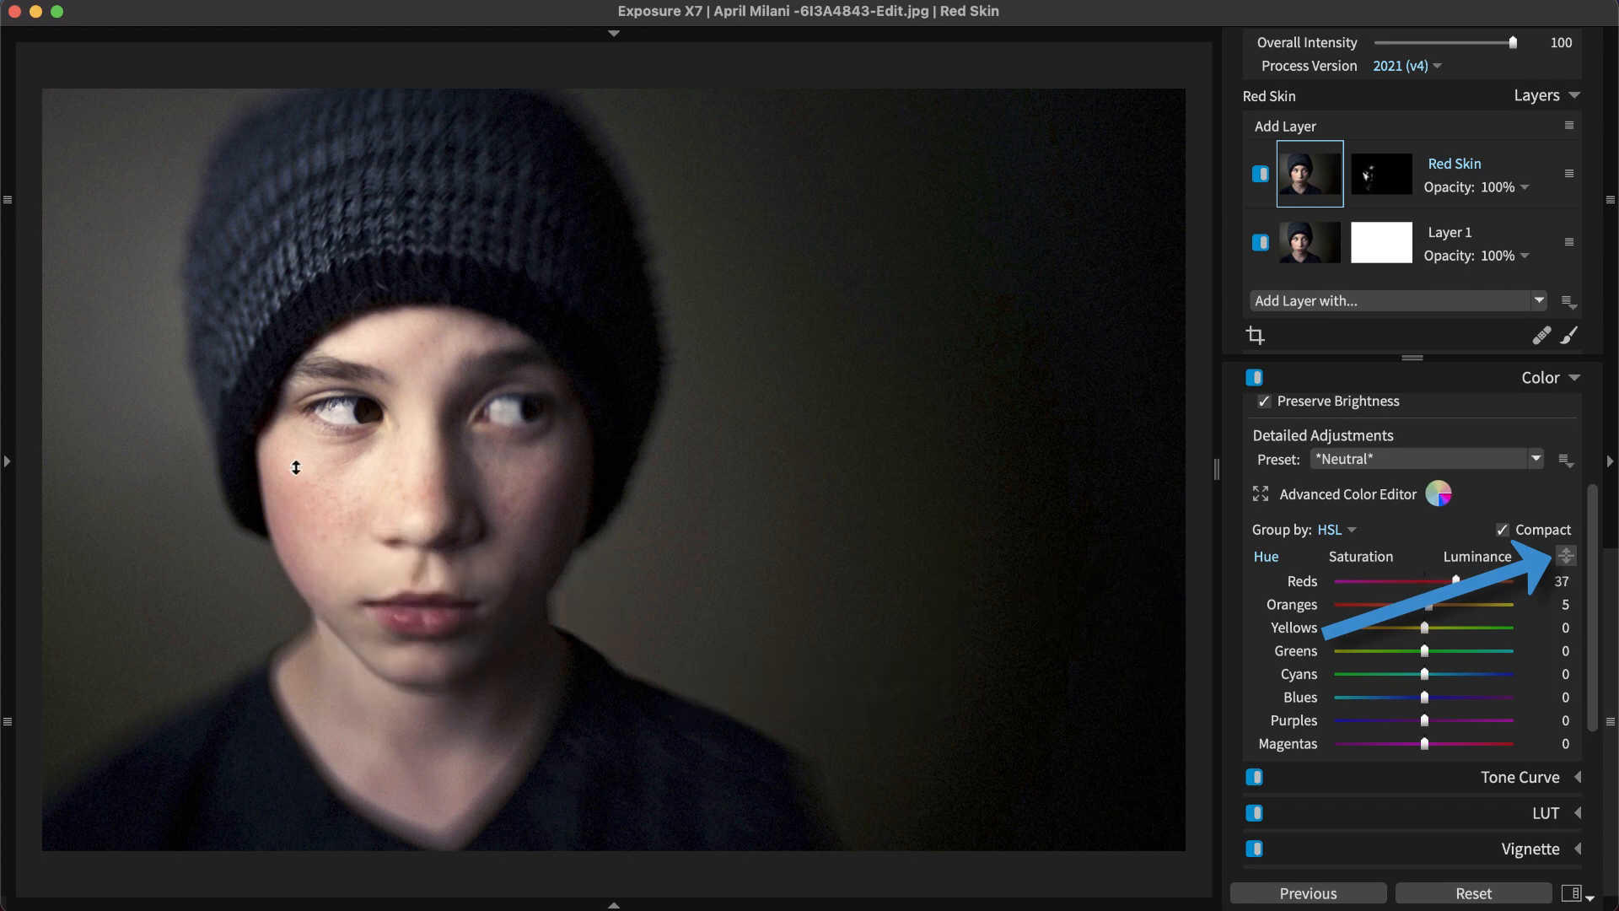
left_click_drag(1455, 580, 1432, 580)
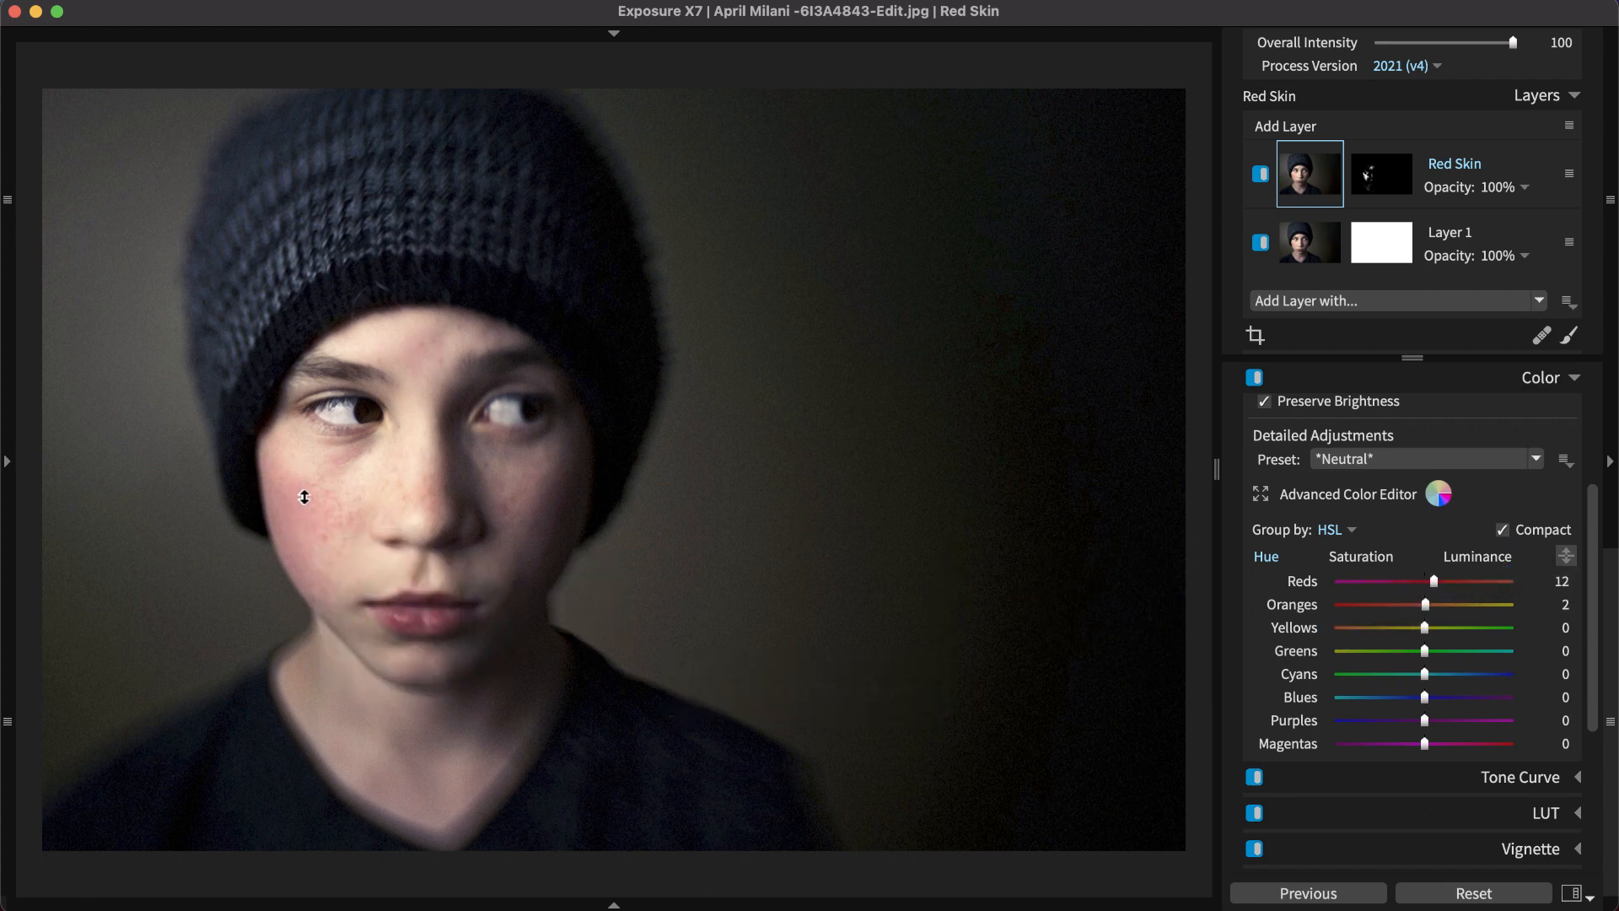
left_click_drag(1431, 580, 1456, 580)
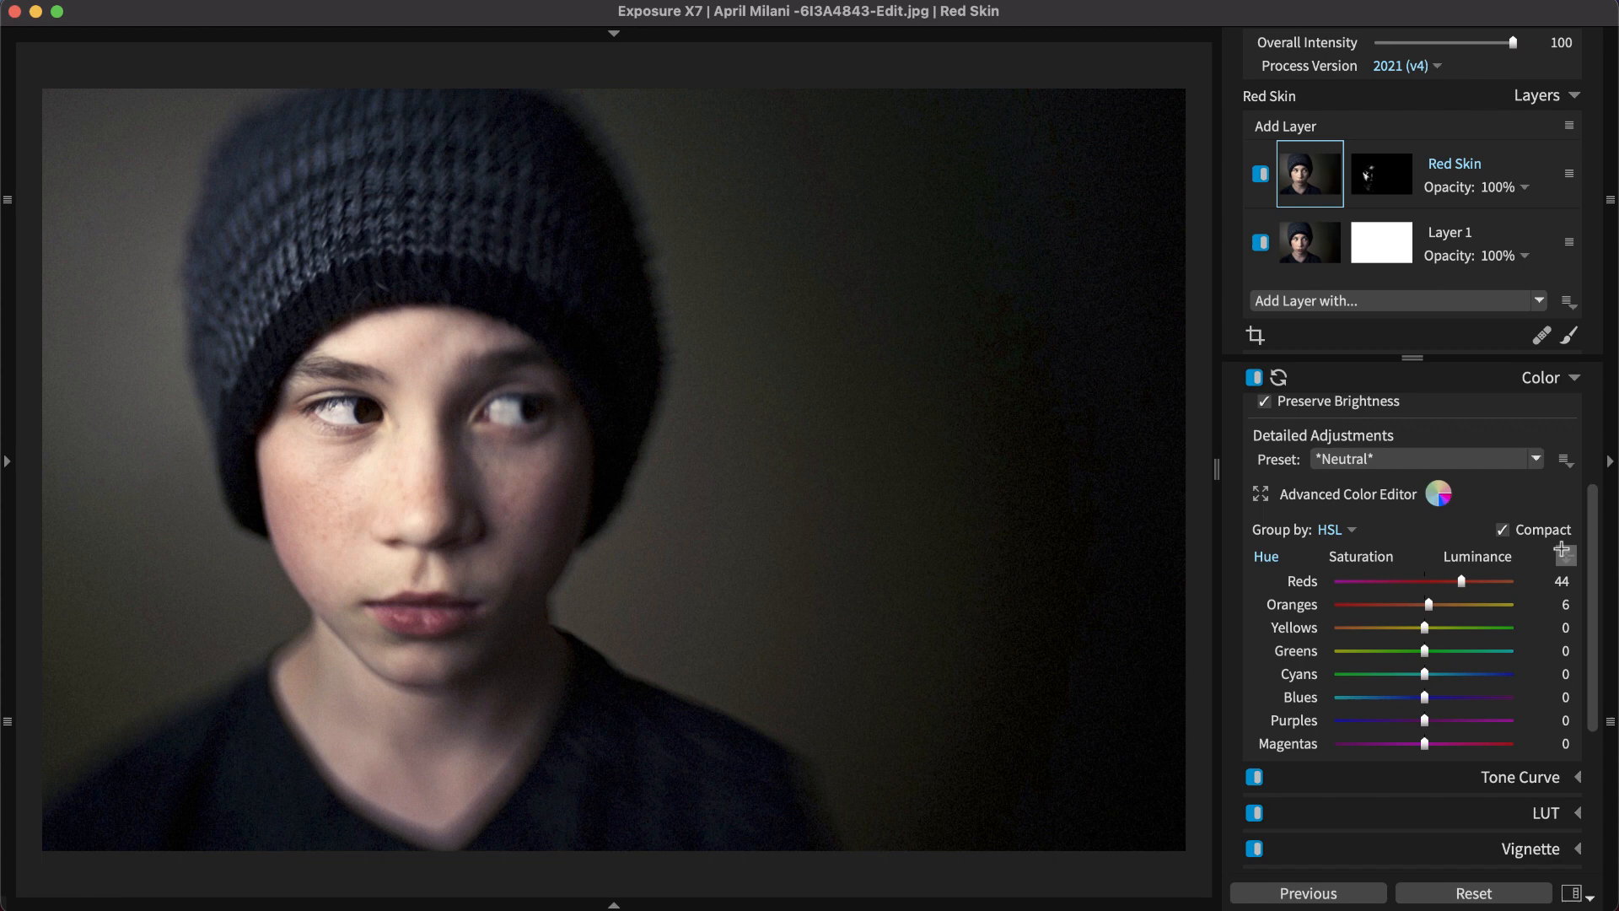
mouse_move(1553, 558)
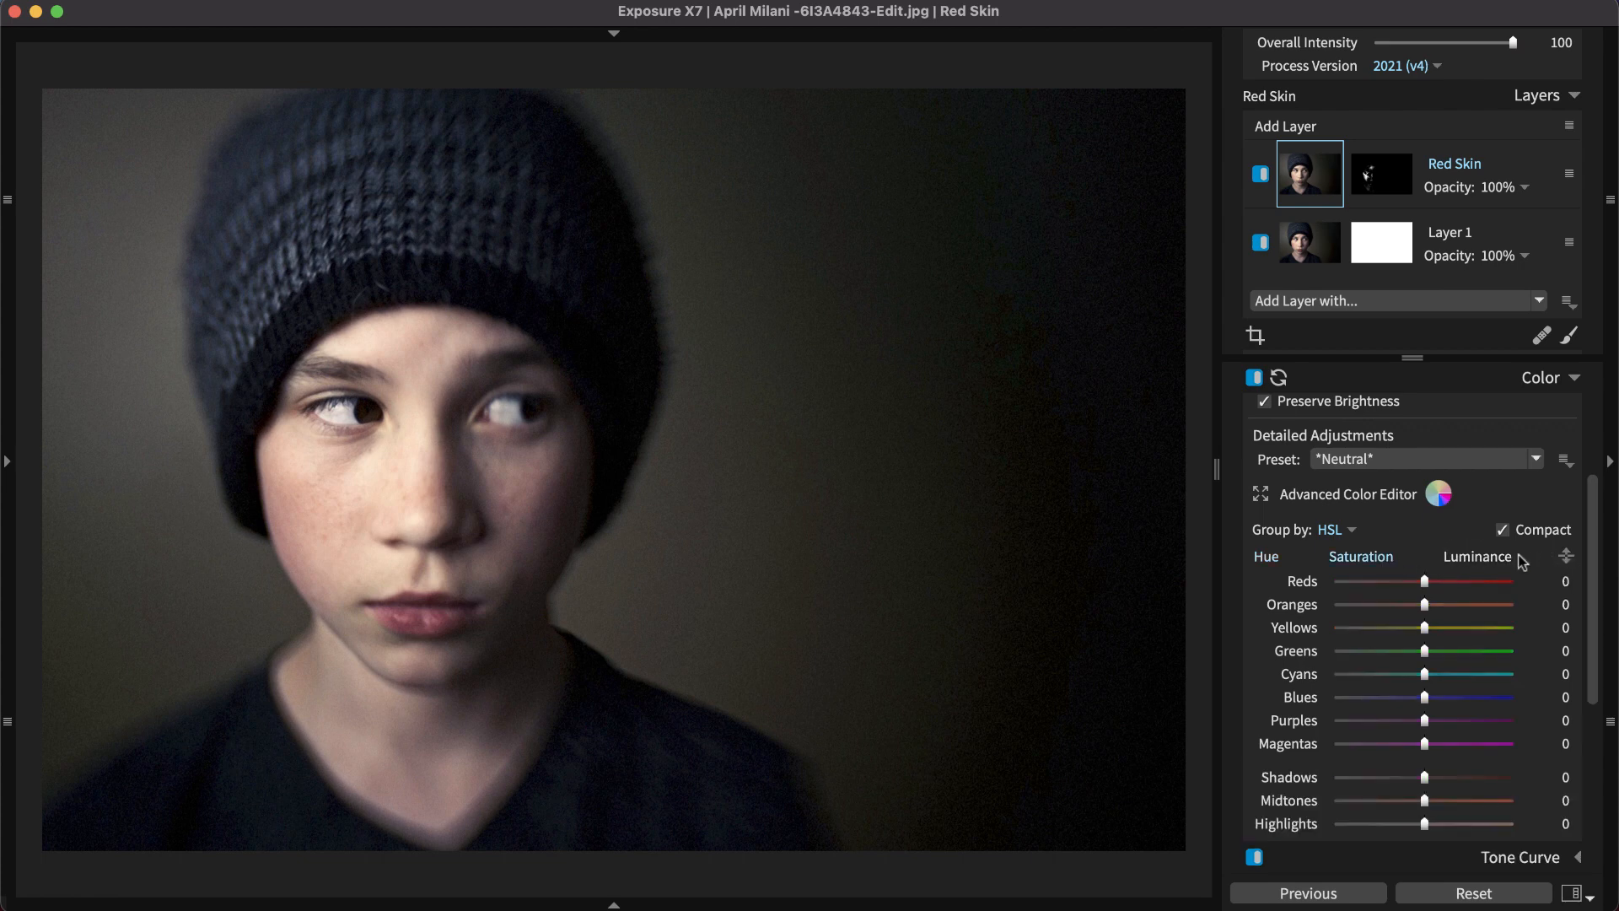
left_click_drag(1423, 582, 1392, 582)
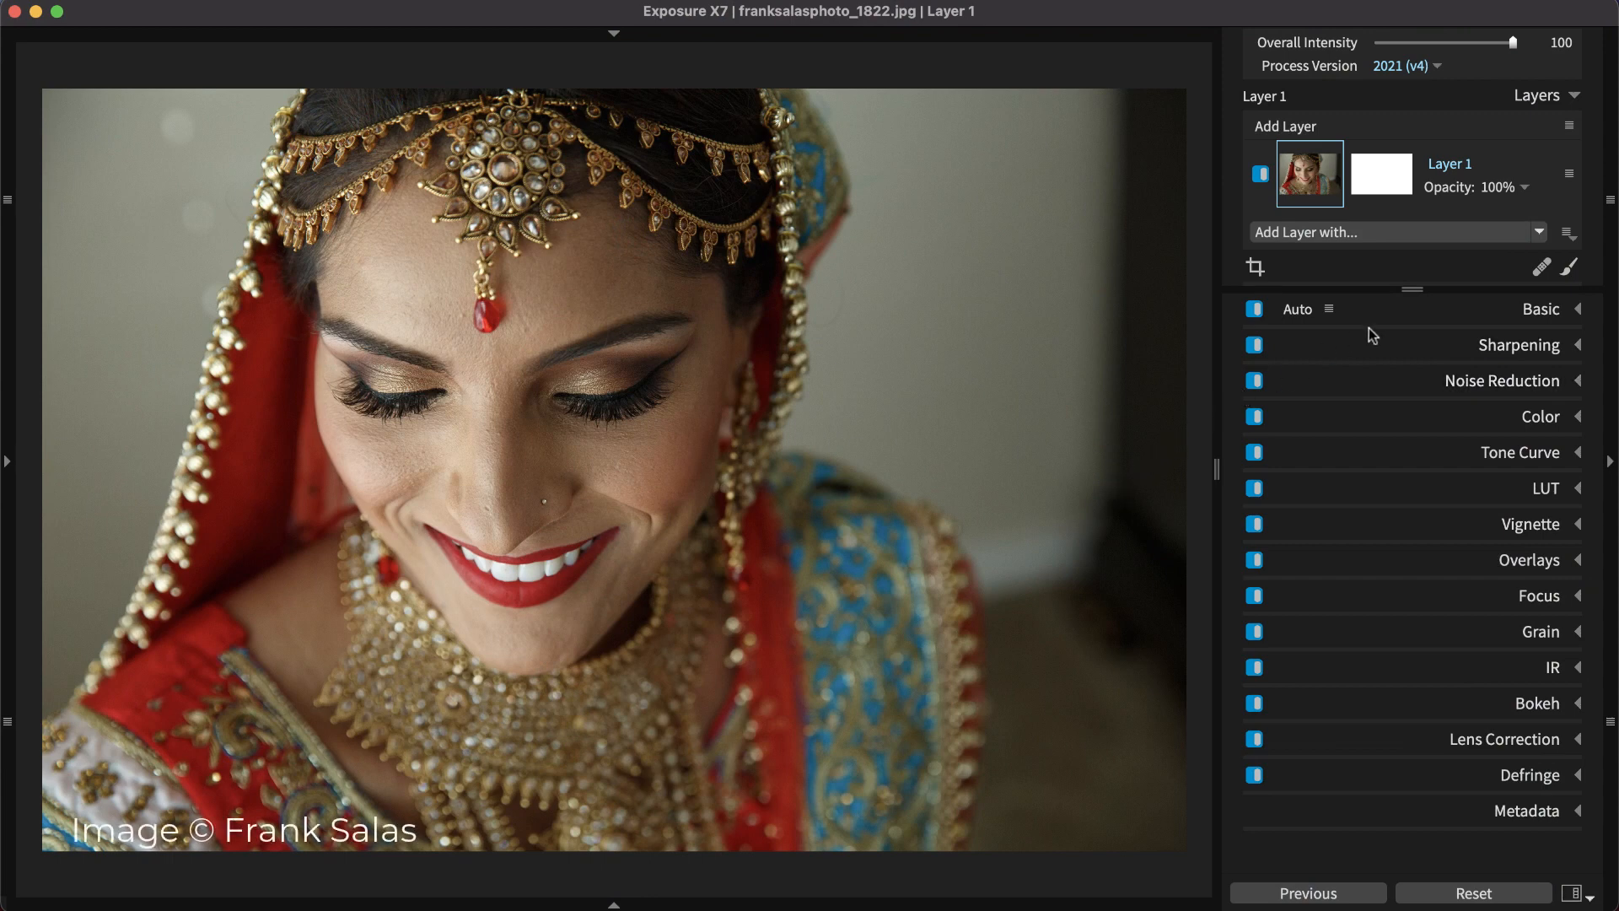
- Heal a blemish beside the bride's nose and a stroke across her forehead and nose
left_click(1541, 267)
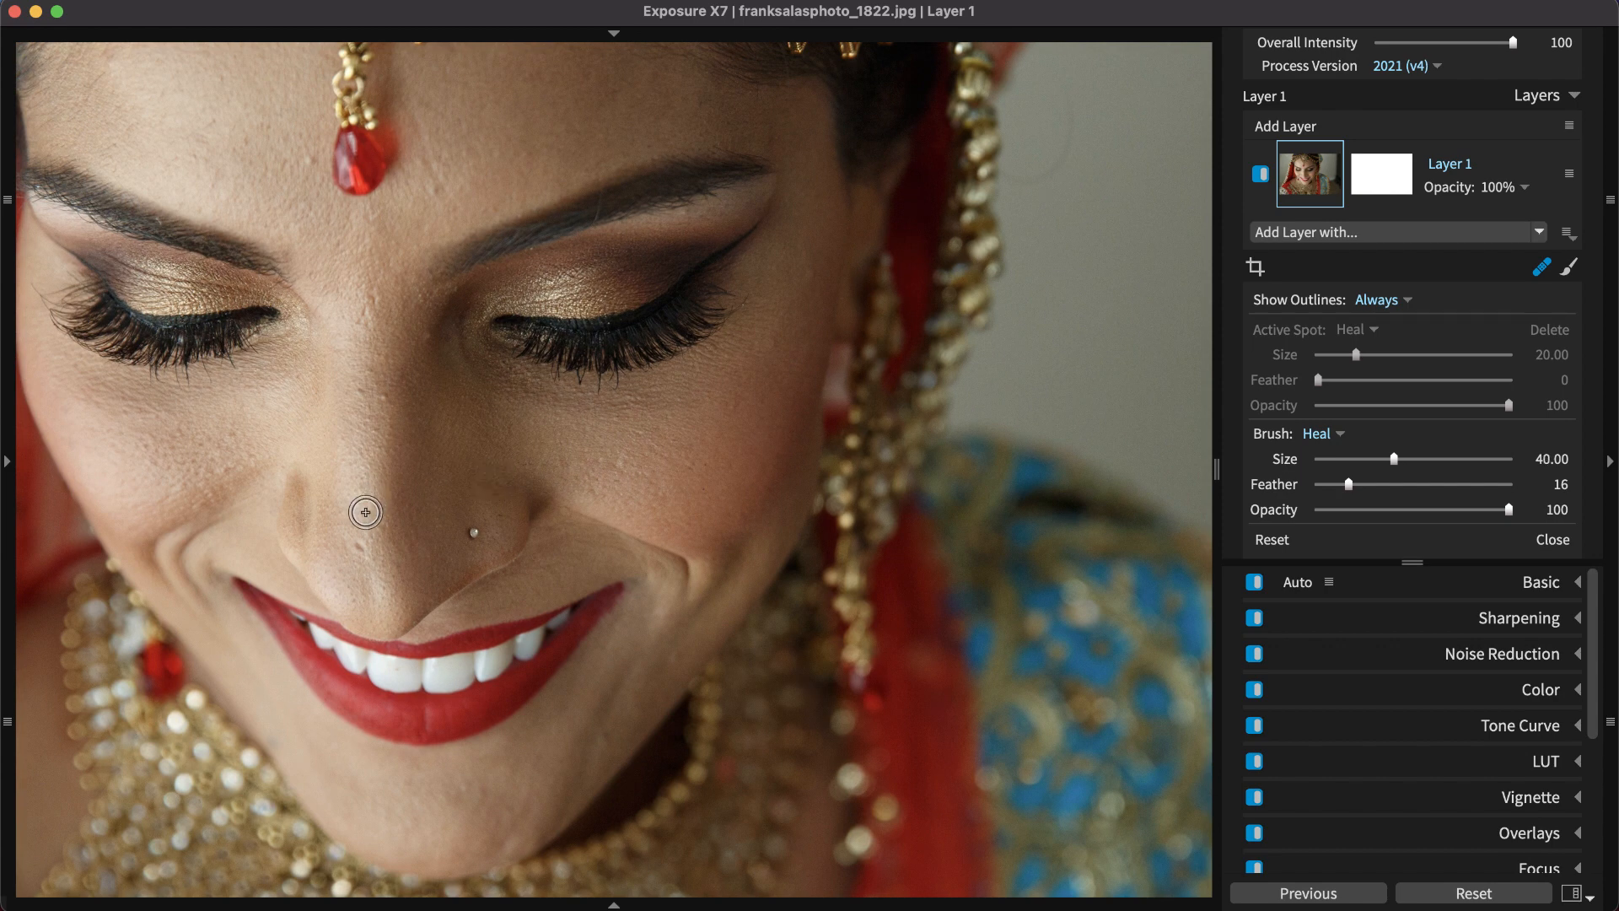
left_click_drag(1422, 458, 1352, 459)
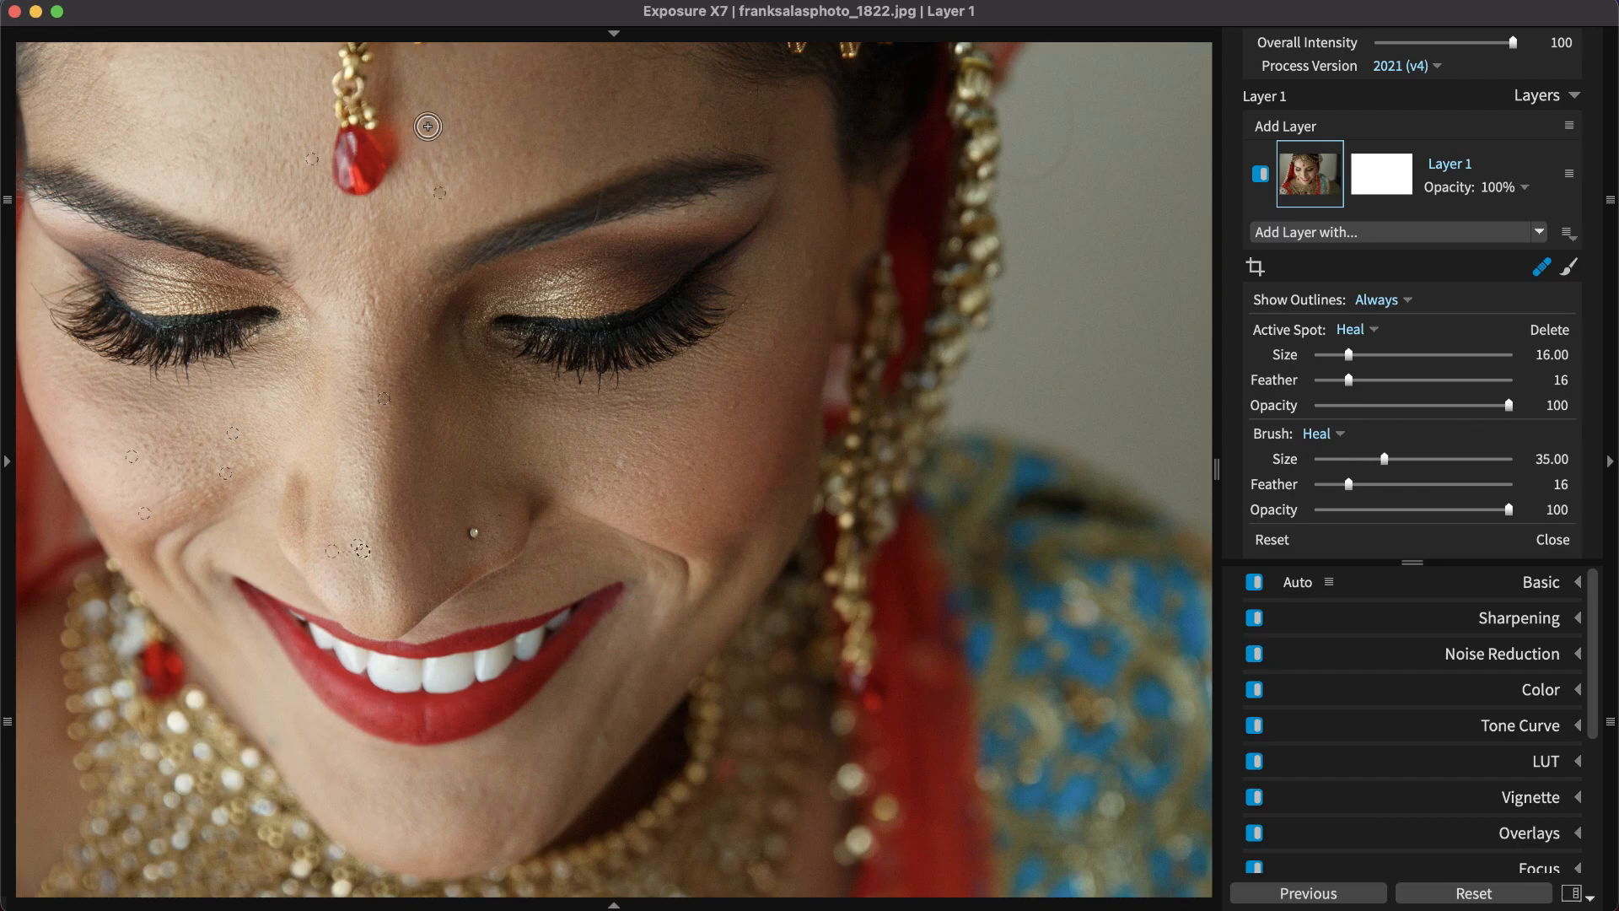
left_click_drag(427, 127, 453, 195)
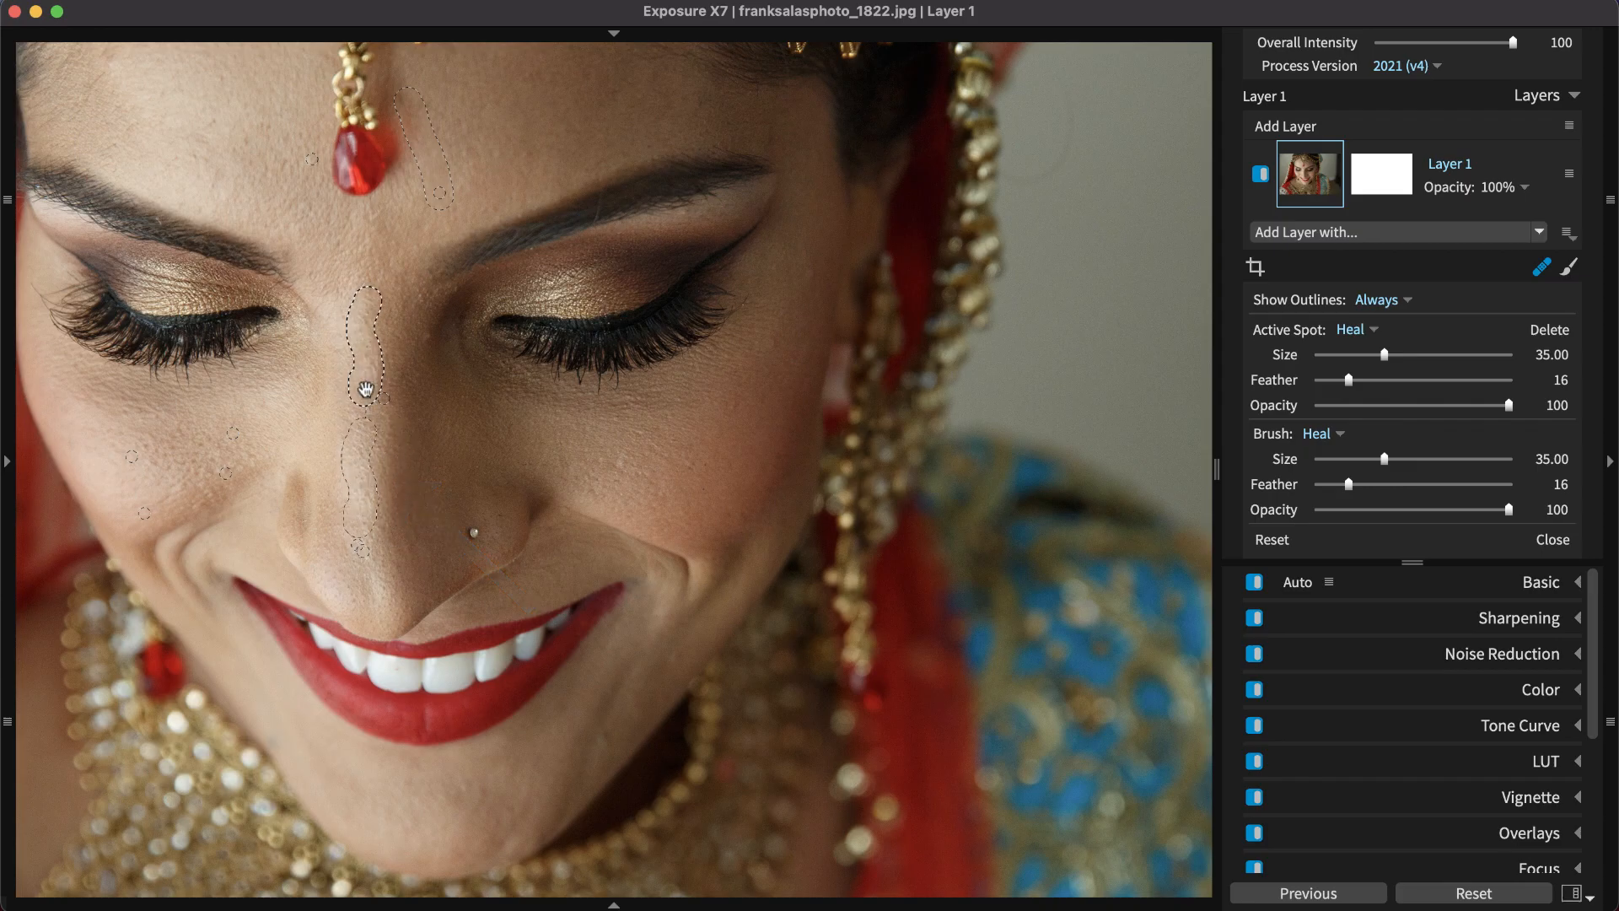
- Delete the heal spot running down the bride's nose via its context menu
right_click(364, 388)
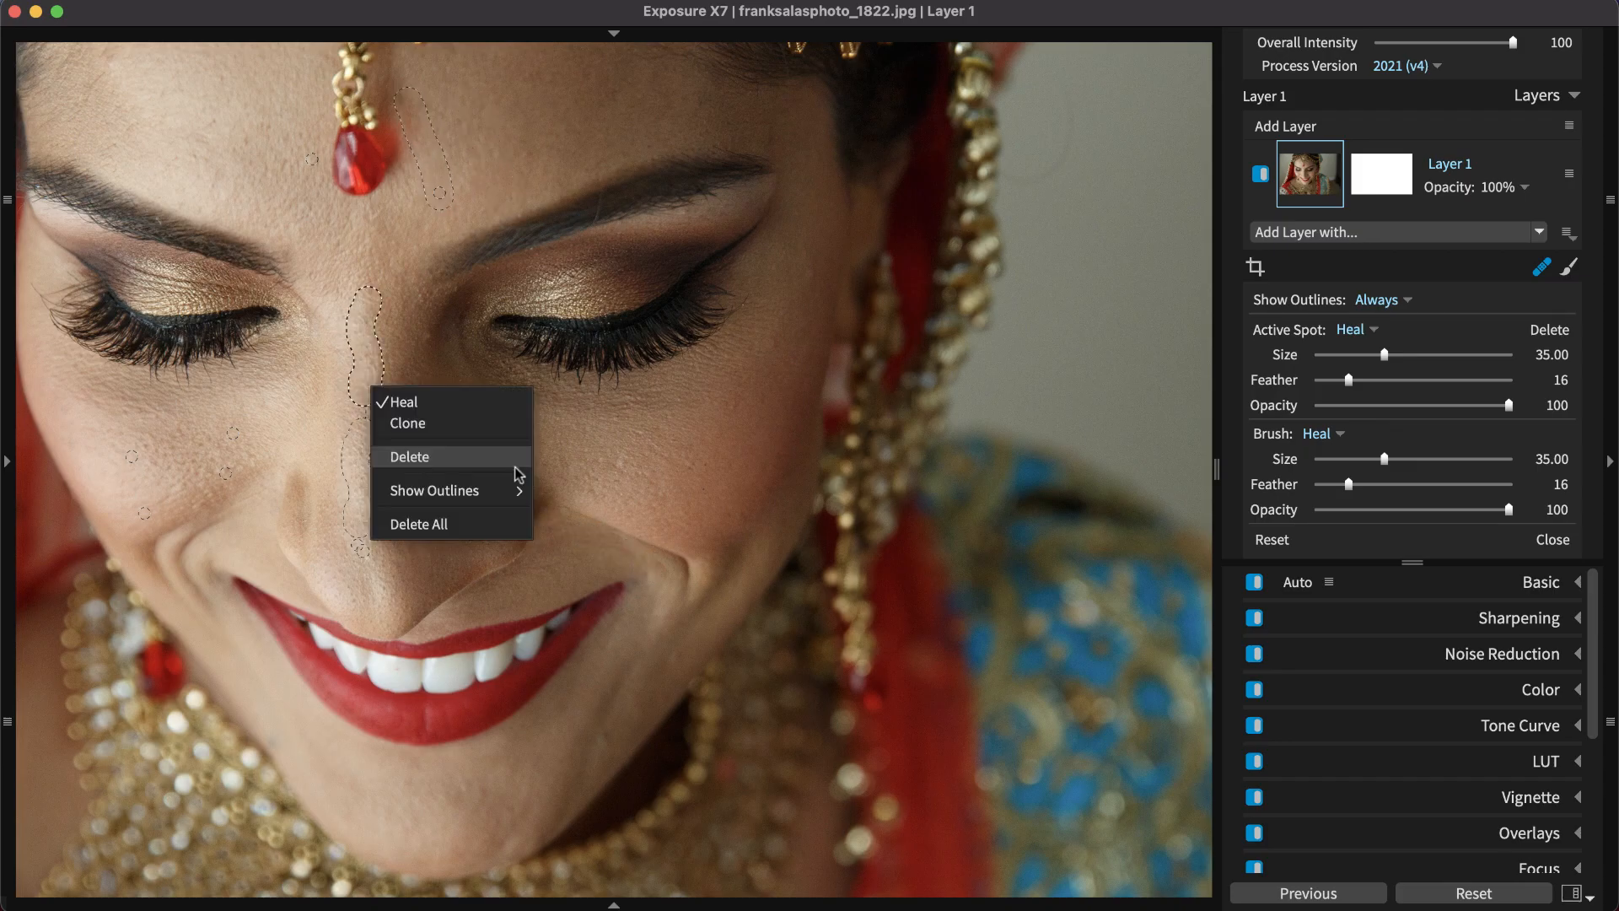
mouse_move(433, 489)
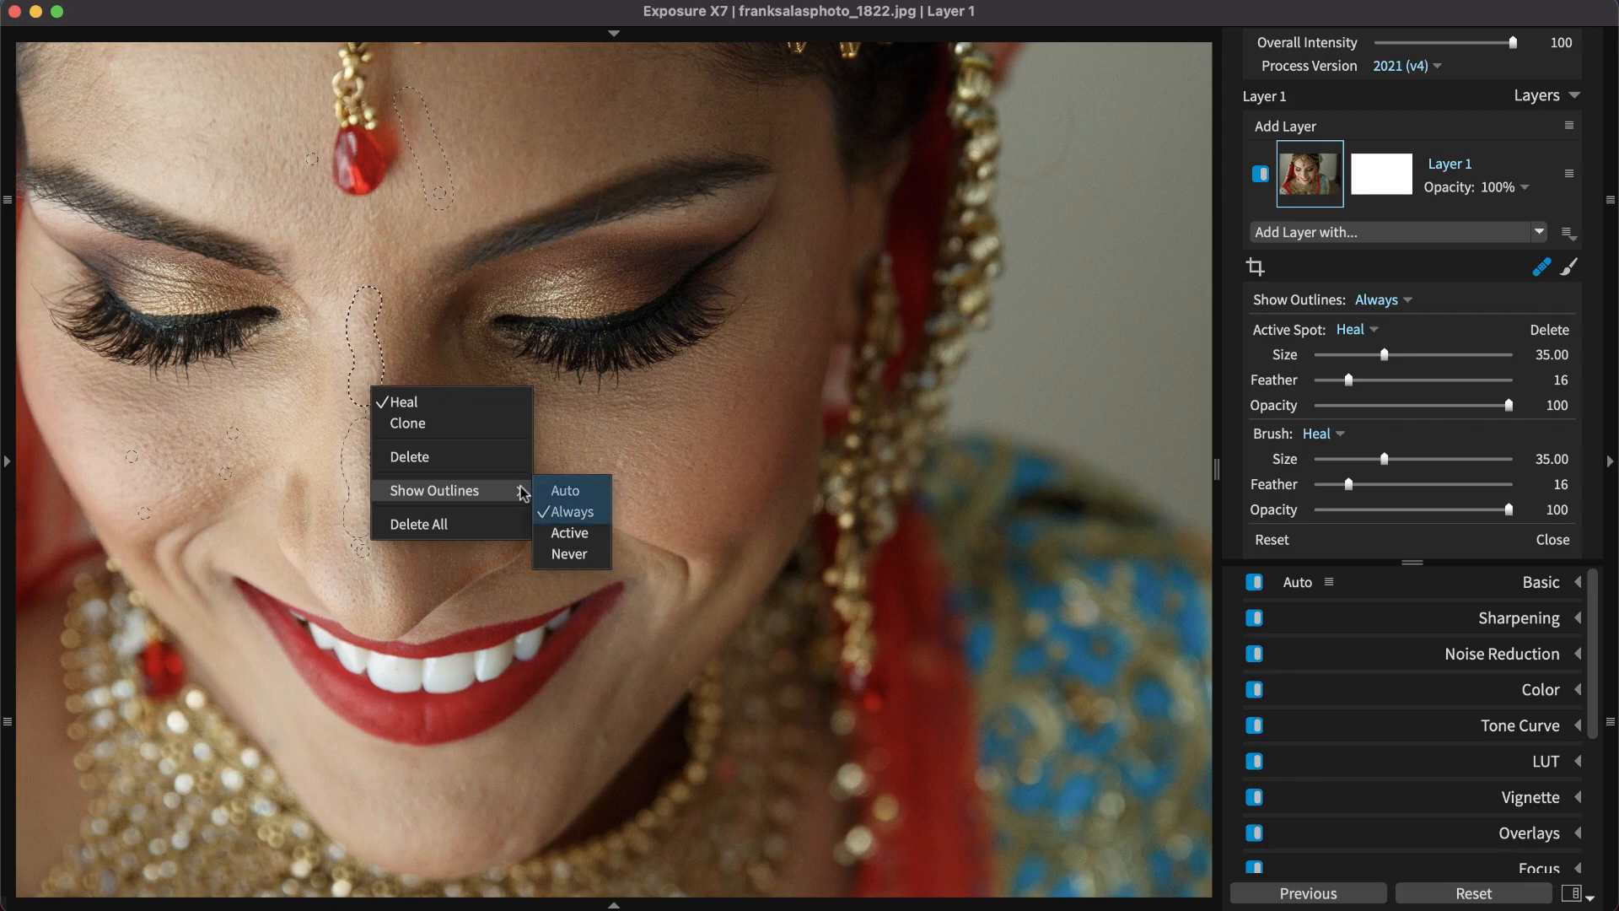
mouse_move(547, 485)
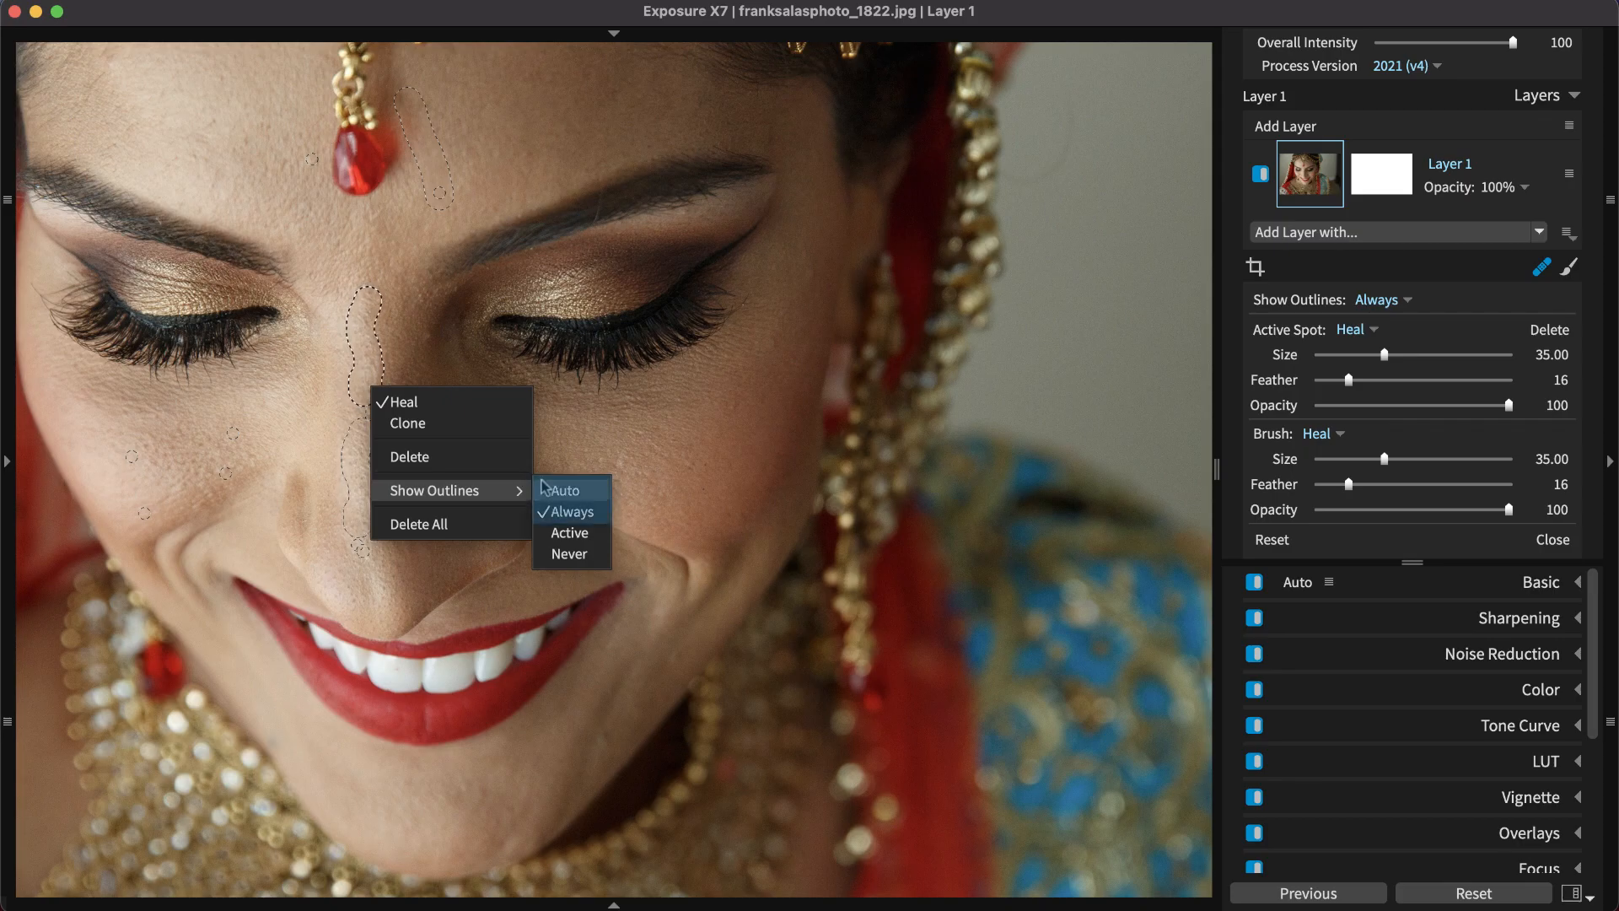
mouse_move(570, 533)
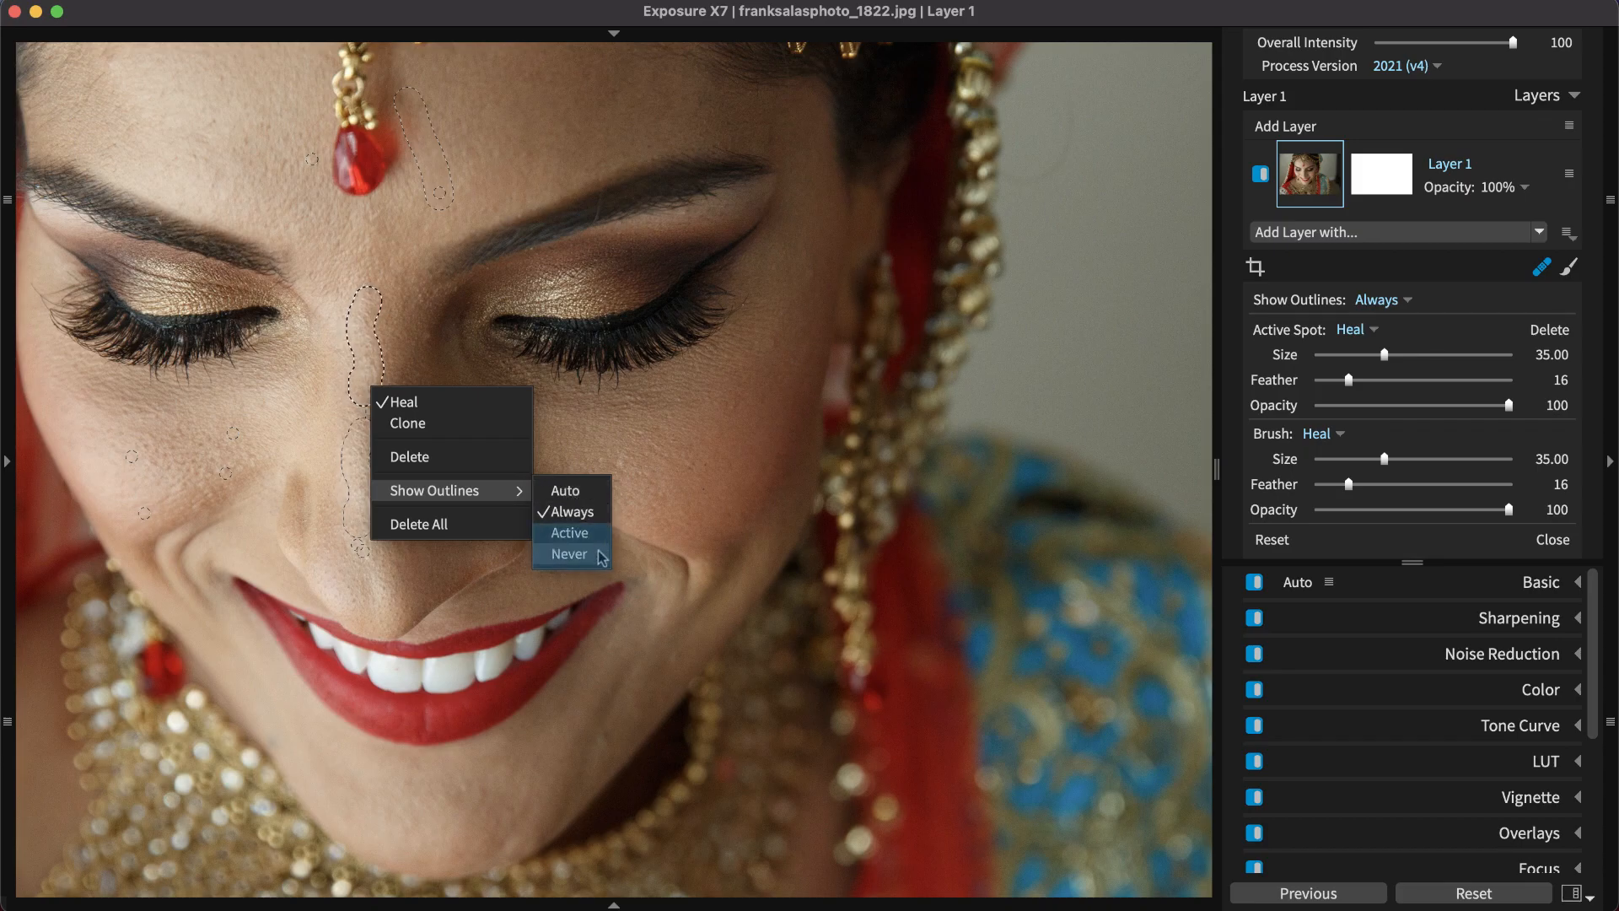
mouse_move(484, 465)
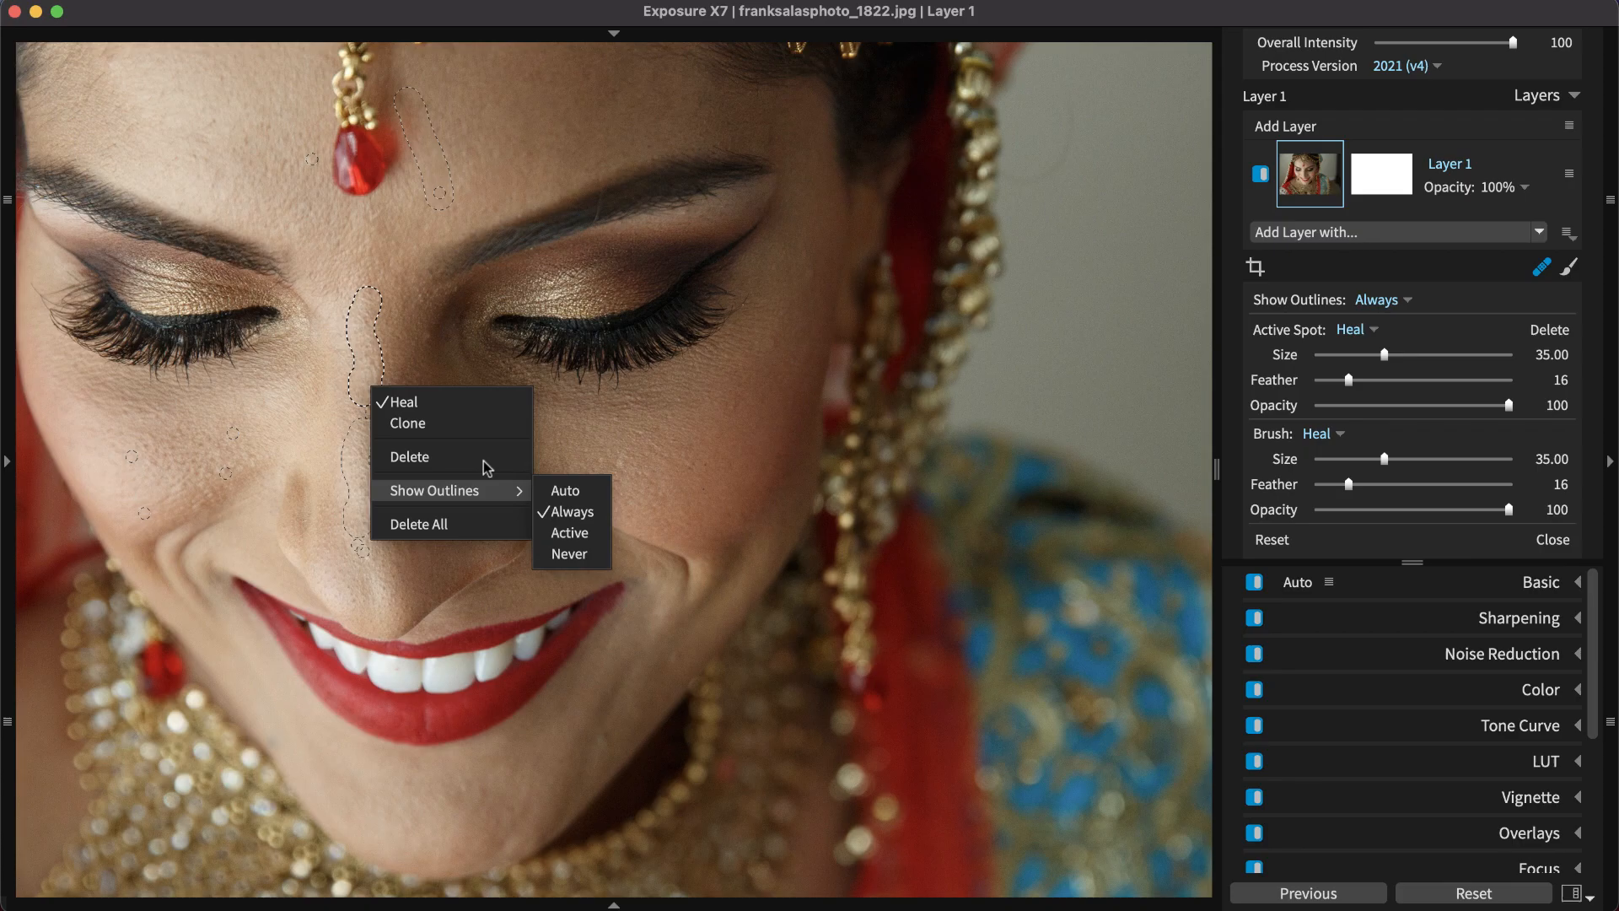
left_click(570, 511)
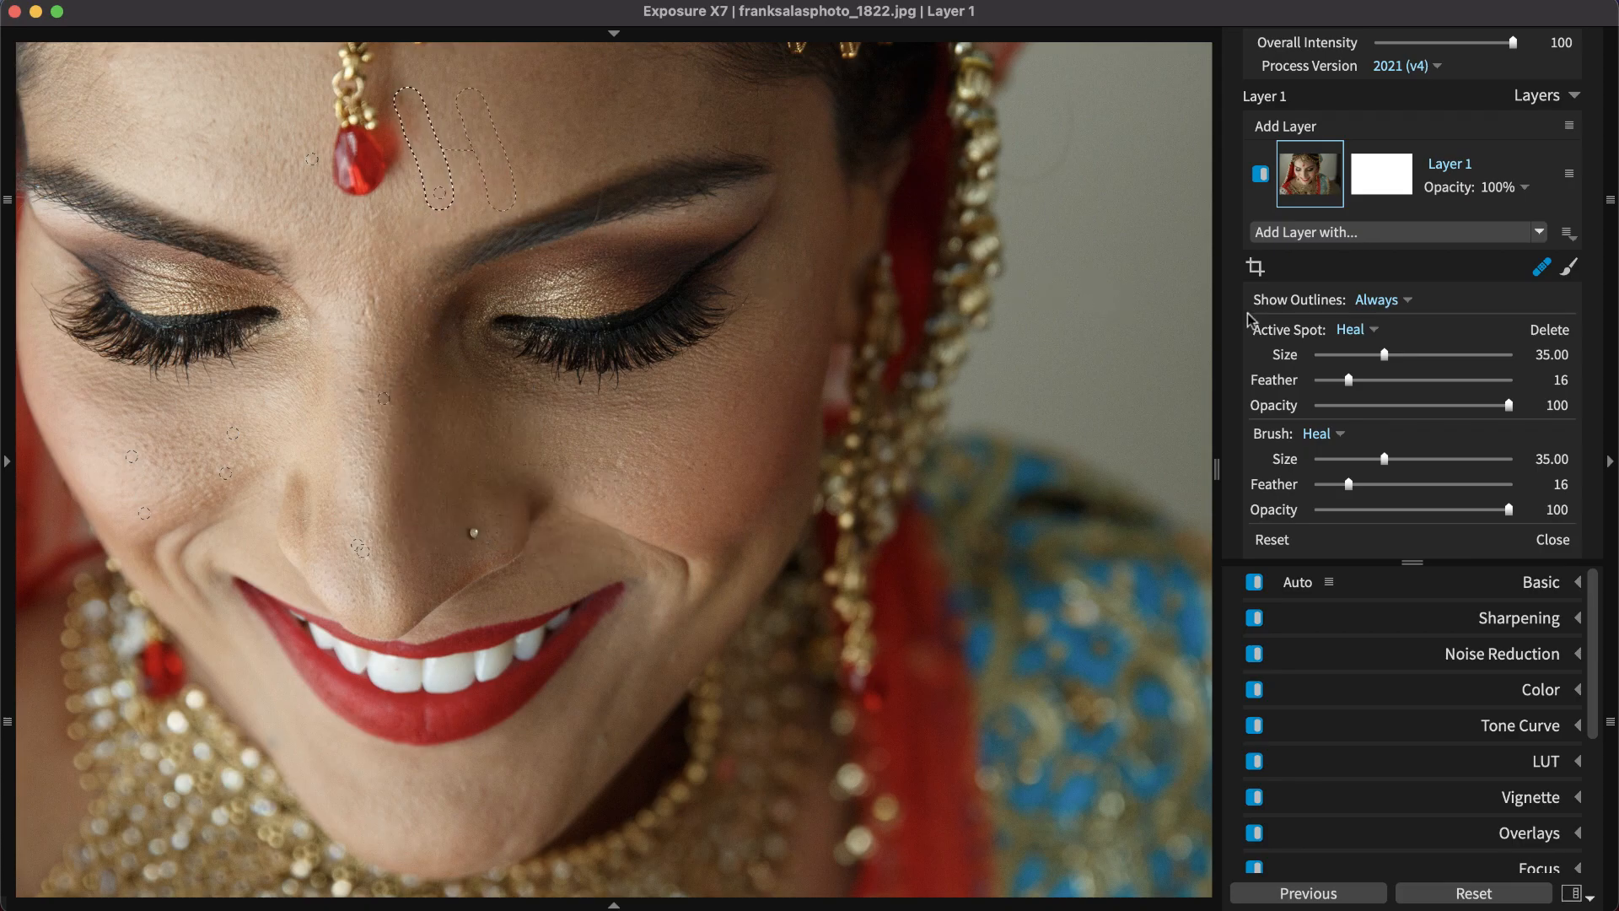
- Set the forehead heal spot to size about 32, feather 28 and opacity 75
left_click_drag(1420, 354, 1430, 355)
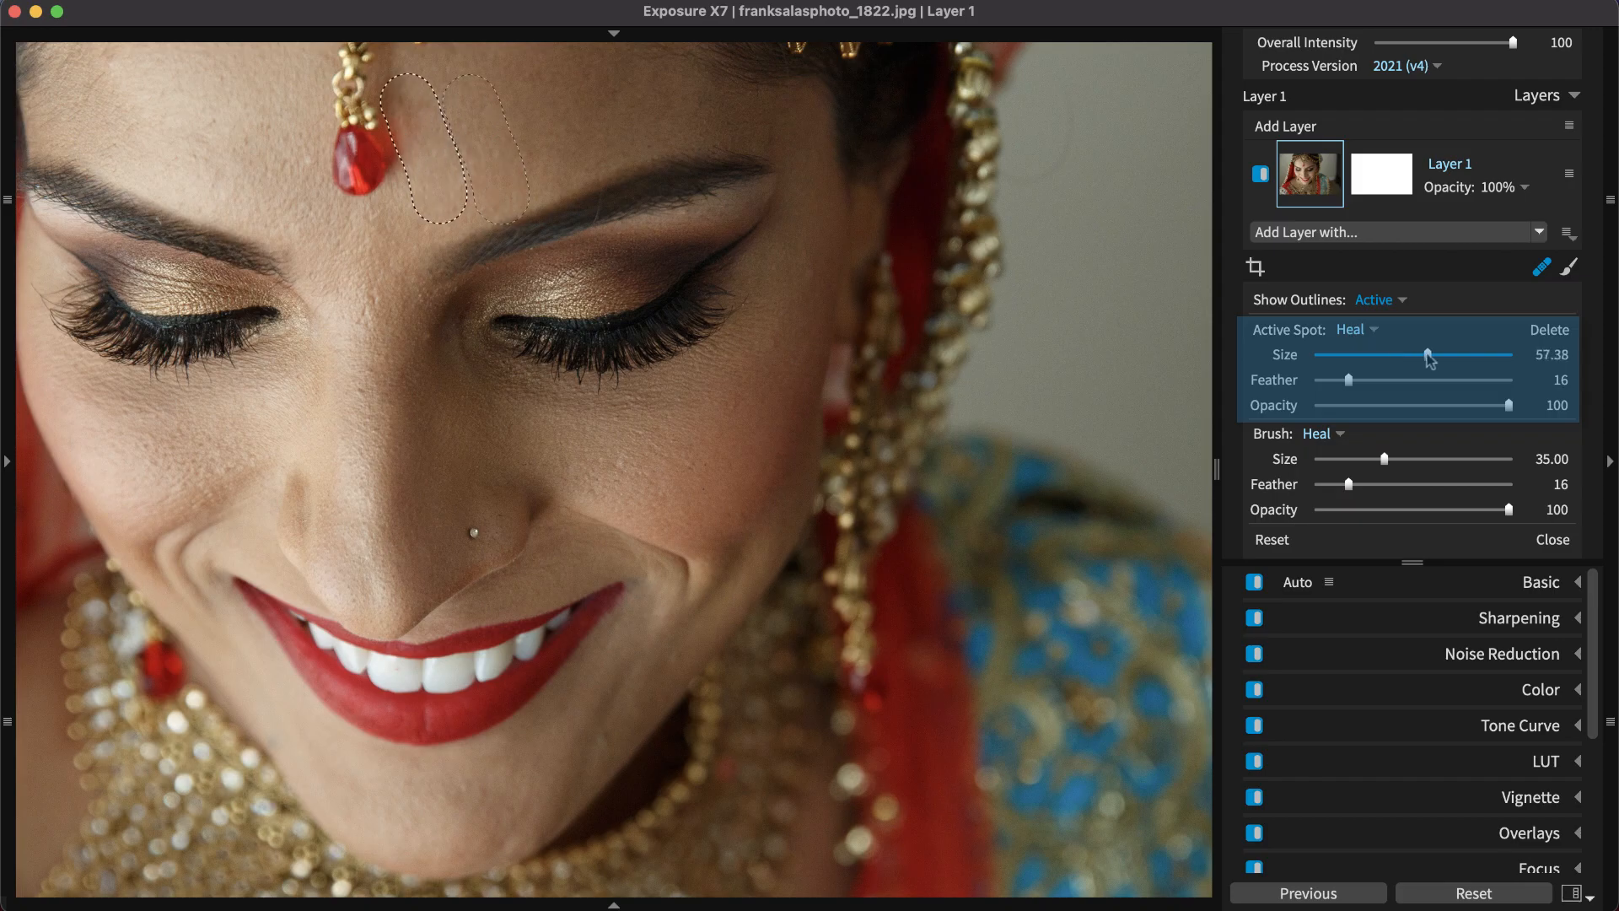
left_click_drag(1428, 354, 1404, 354)
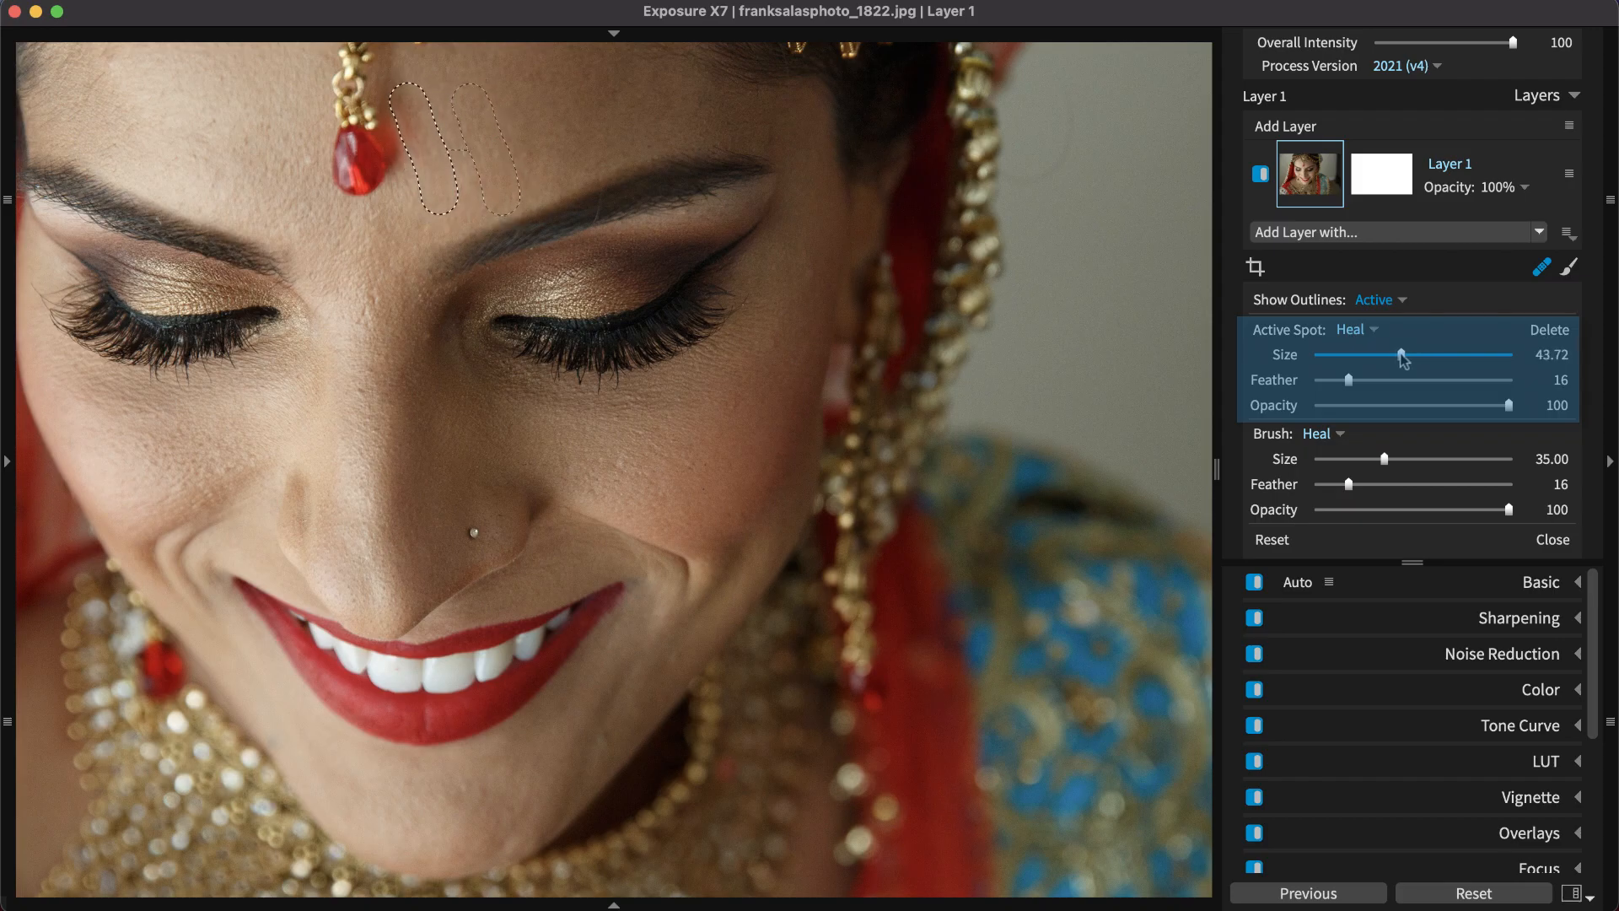
left_click_drag(1344, 379, 1368, 379)
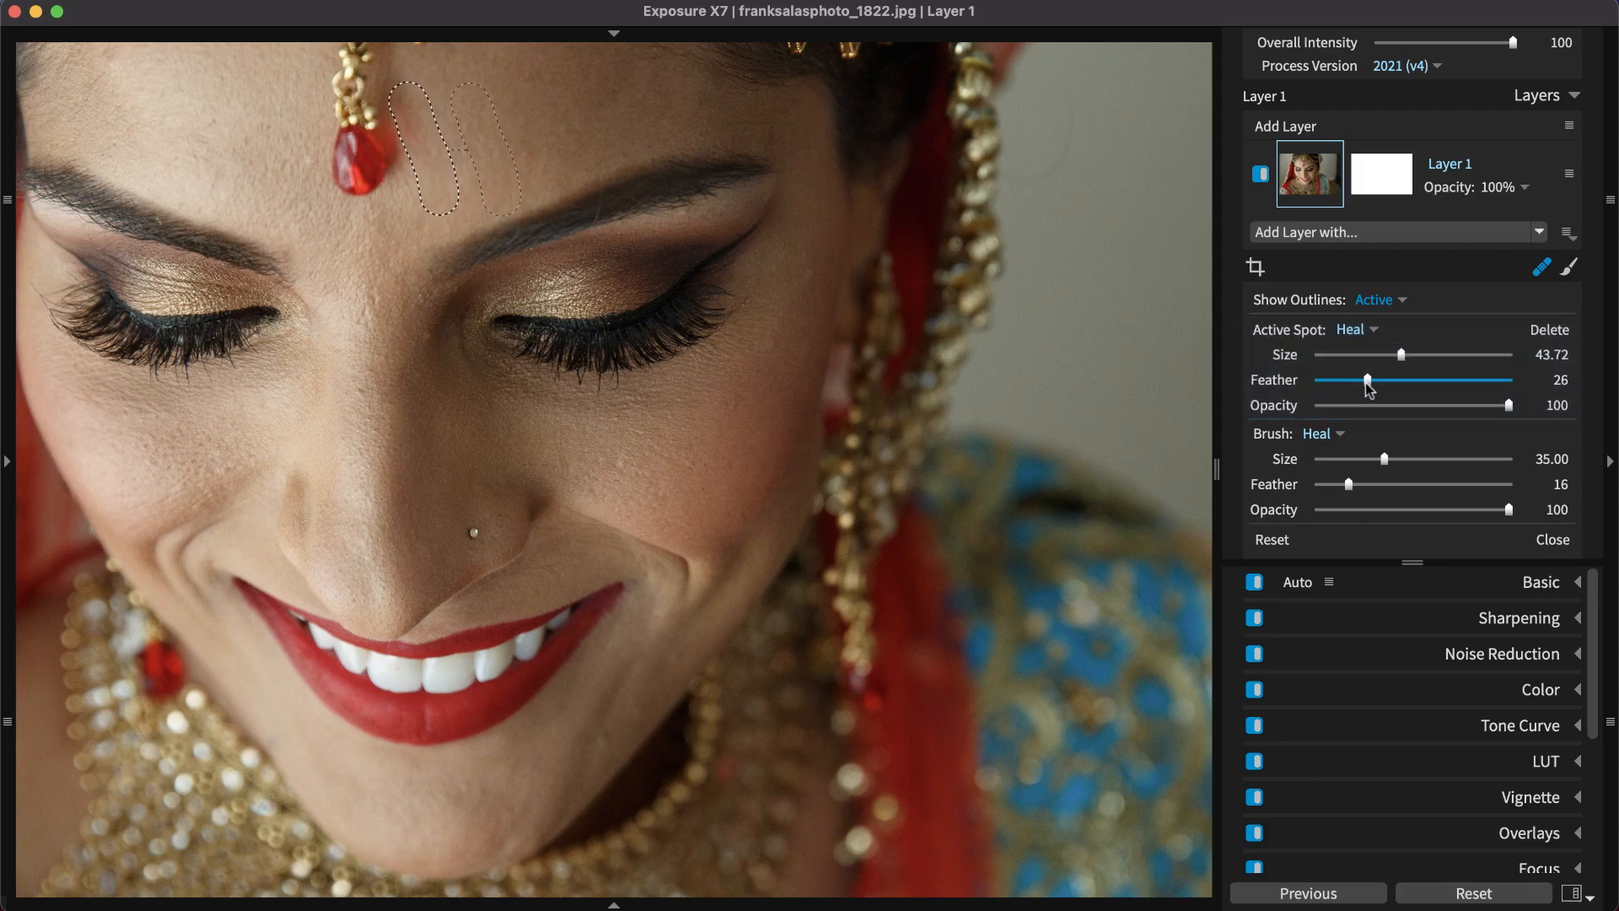
left_click_drag(1362, 379, 1372, 380)
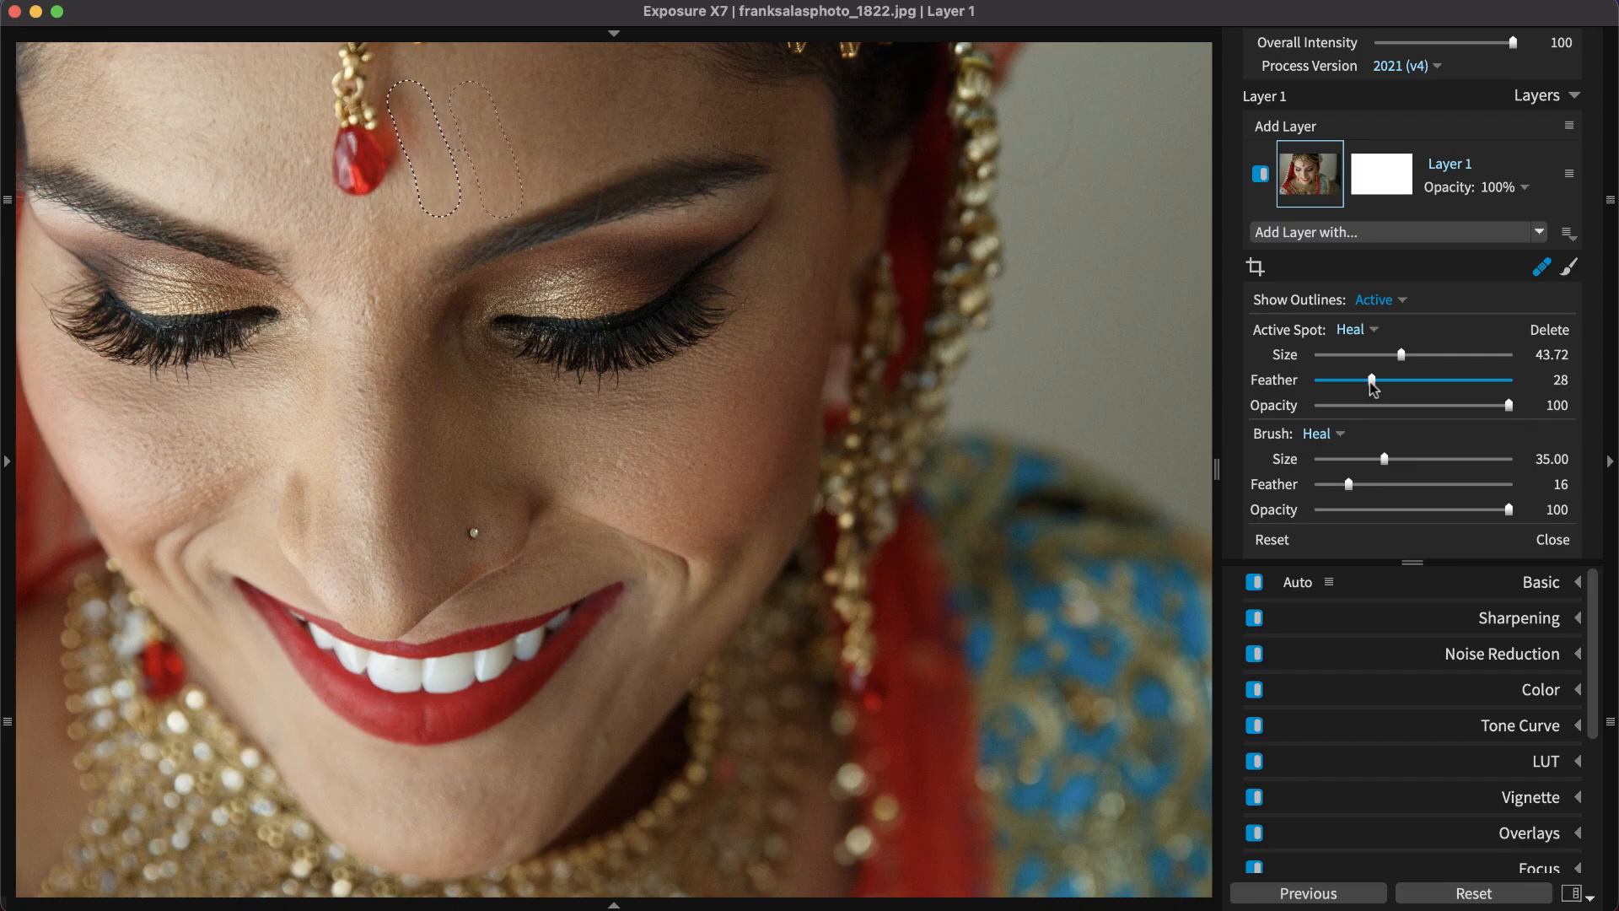
left_click_drag(1506, 405, 1456, 404)
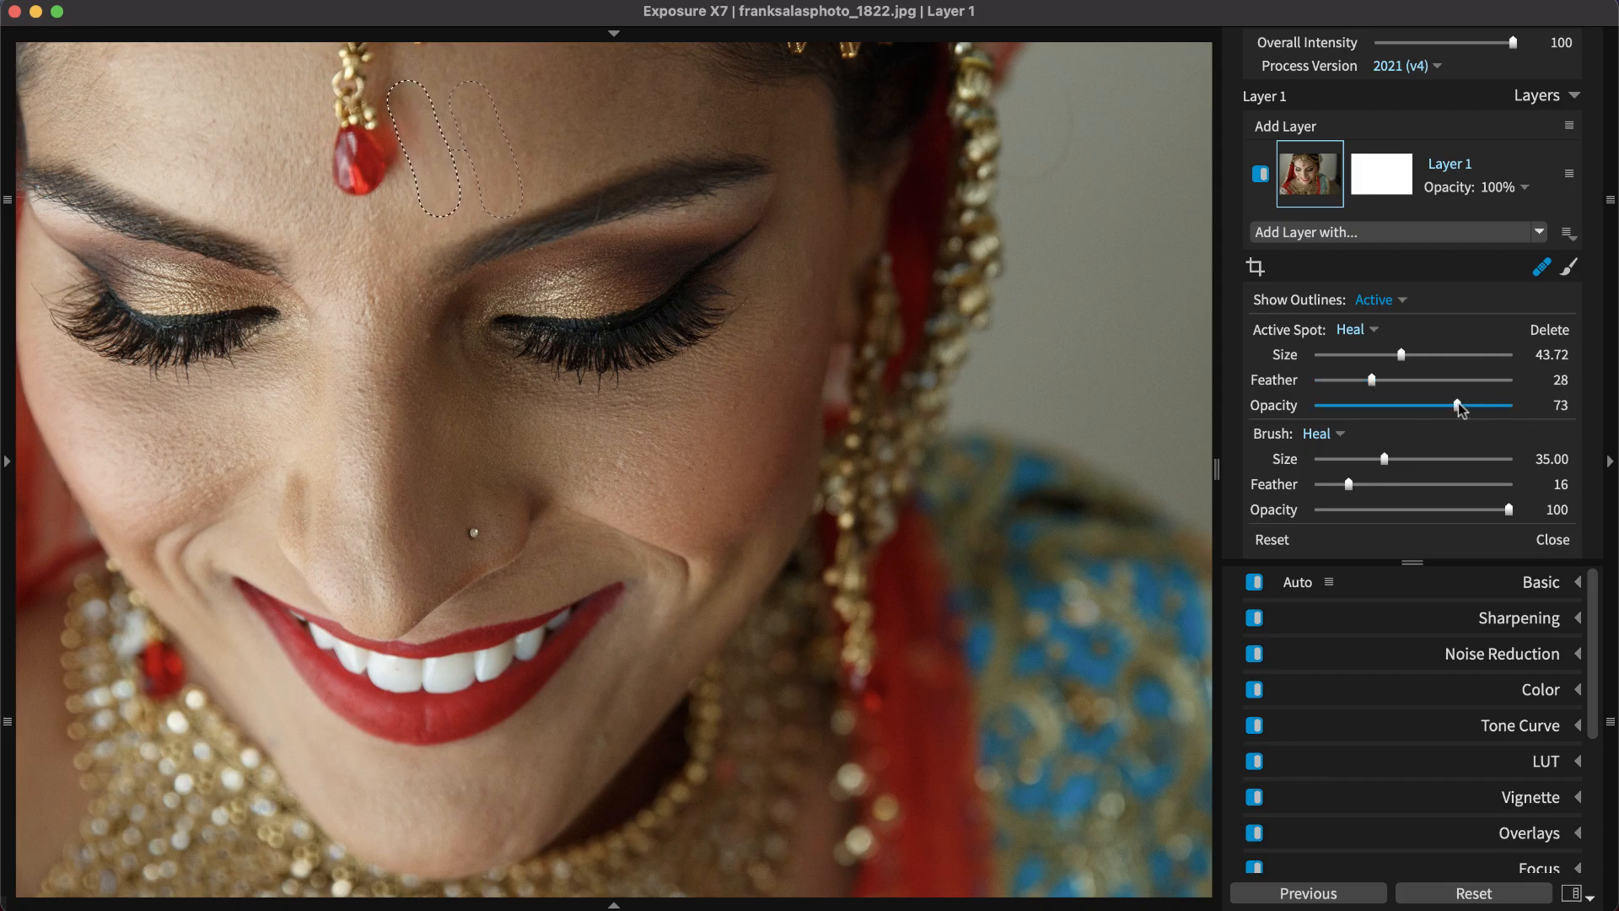
left_click_drag(1456, 404, 1459, 404)
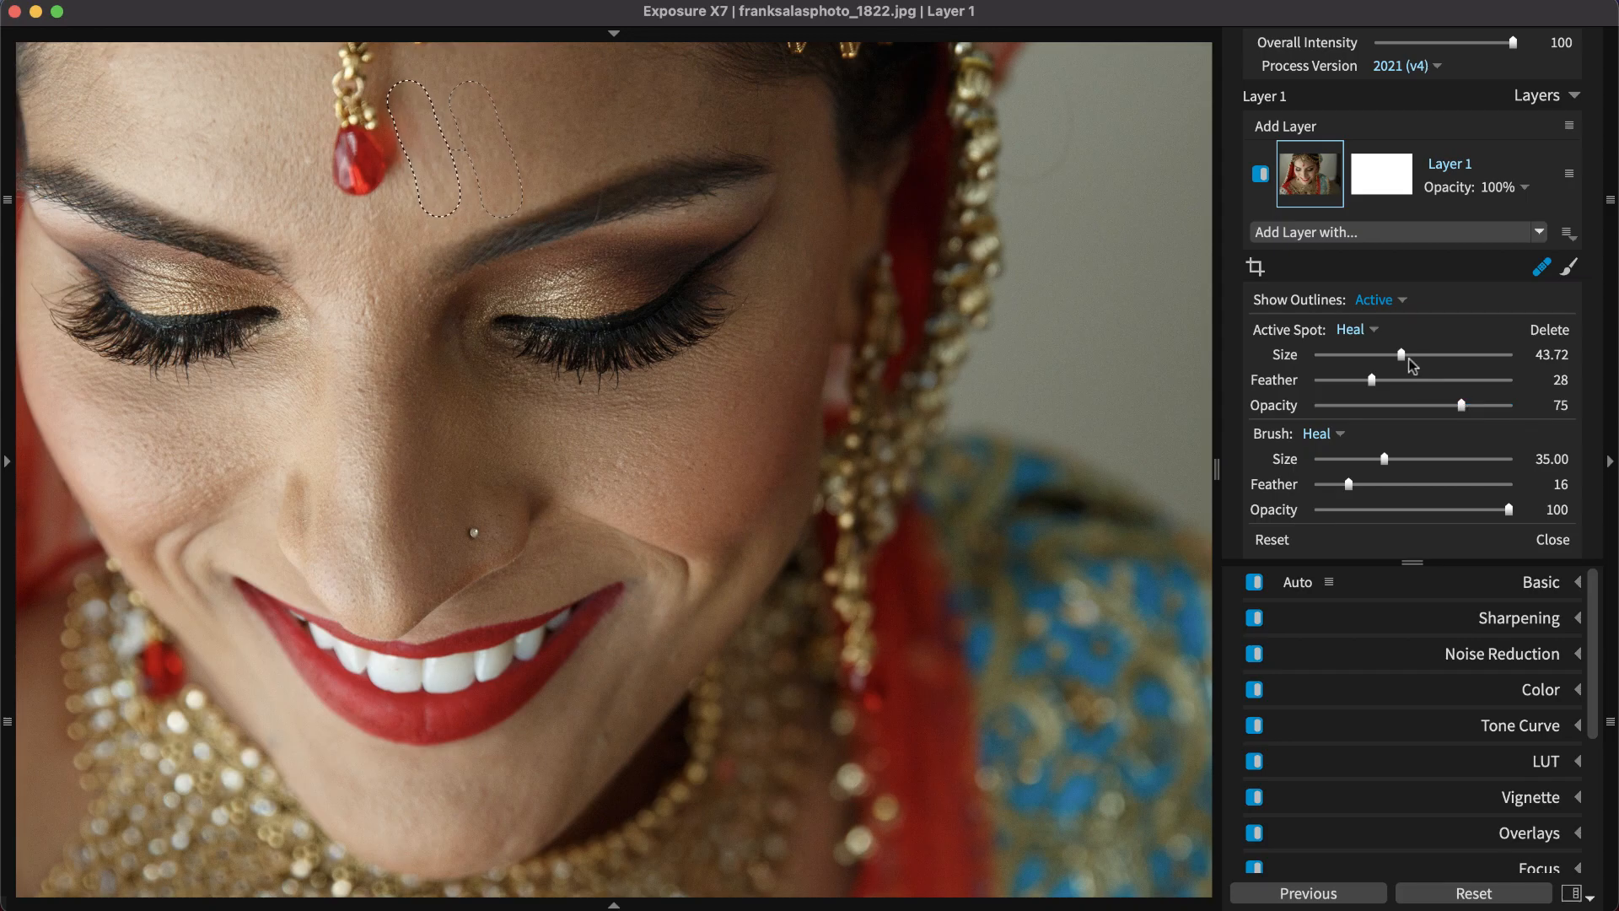
left_click_drag(1406, 354, 1376, 355)
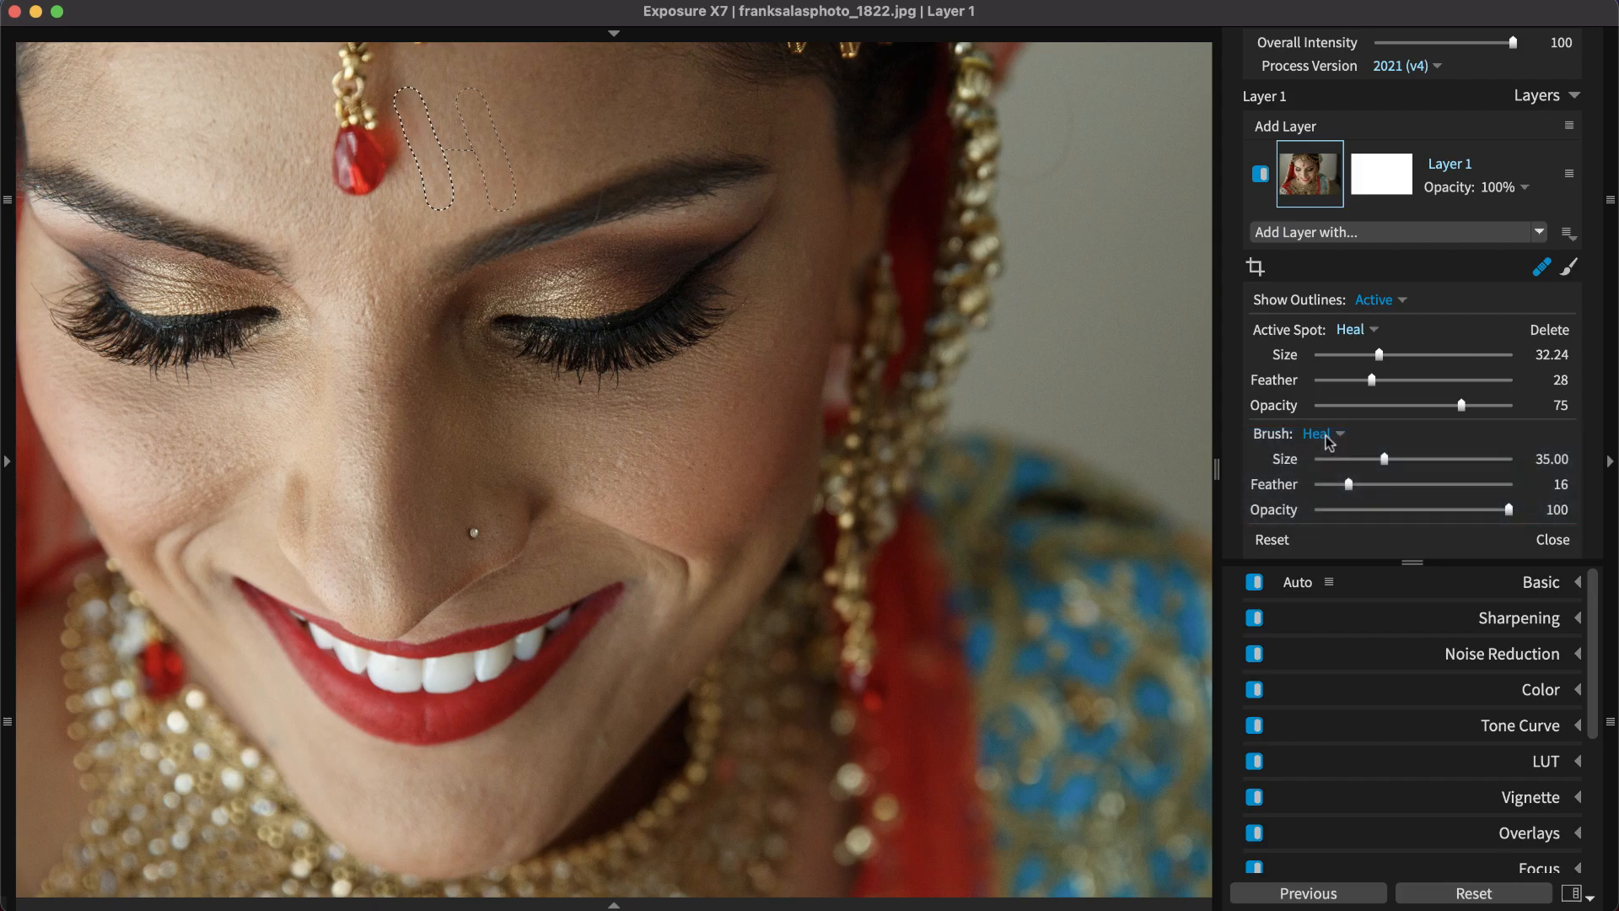
- Switch the brush to Clone for the veil beads, set Feather to 18, and close the tool
left_click(1322, 433)
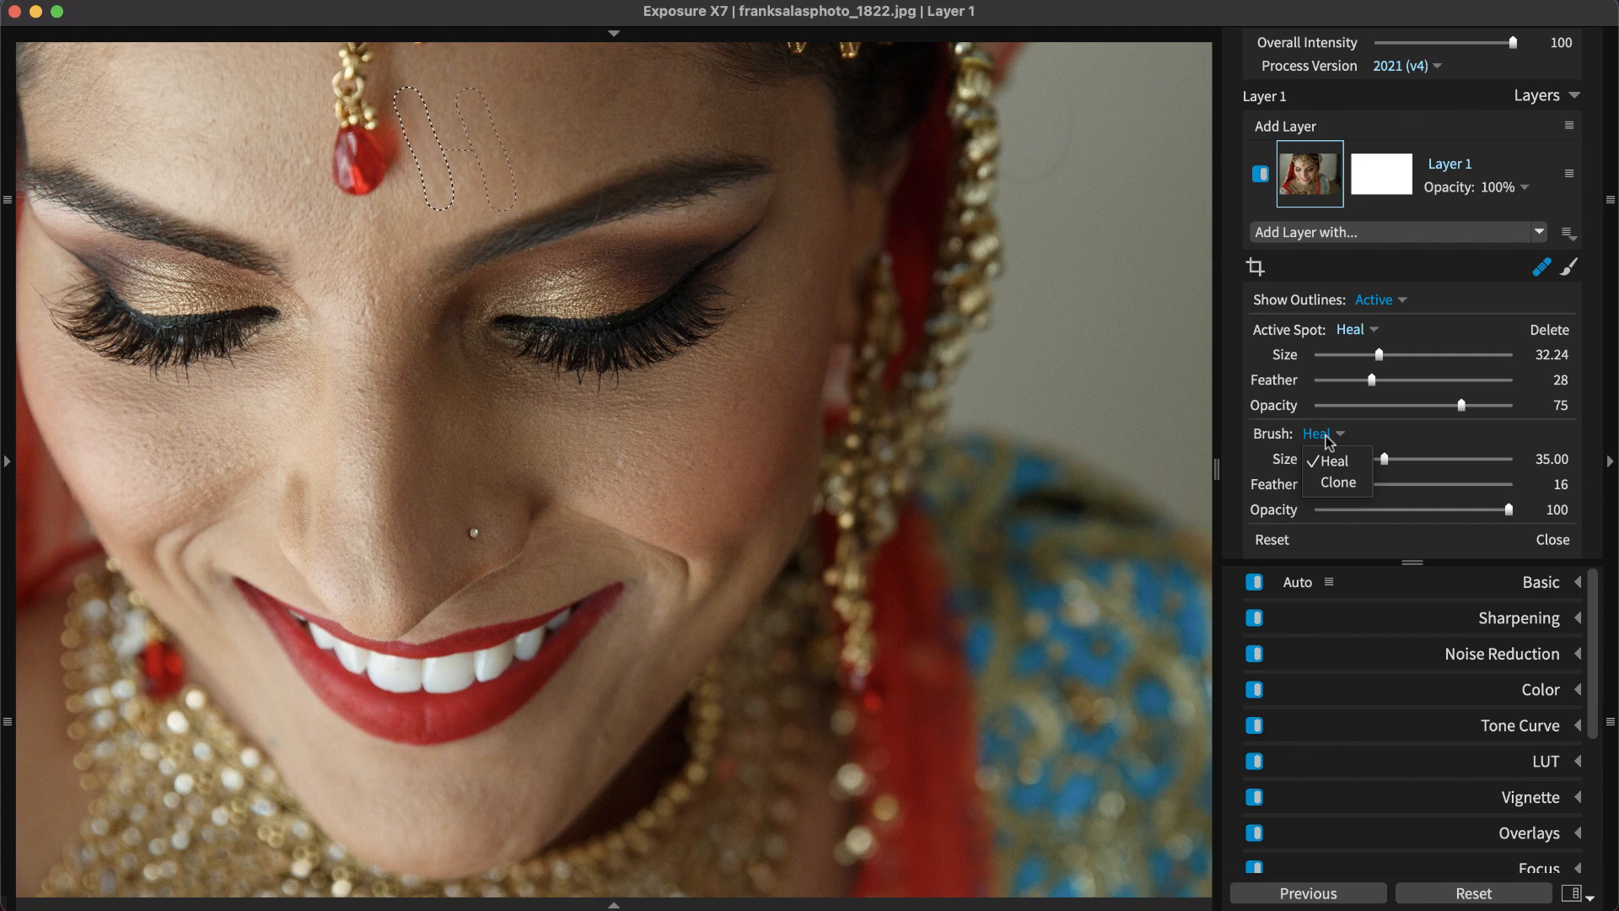
left_click(1337, 482)
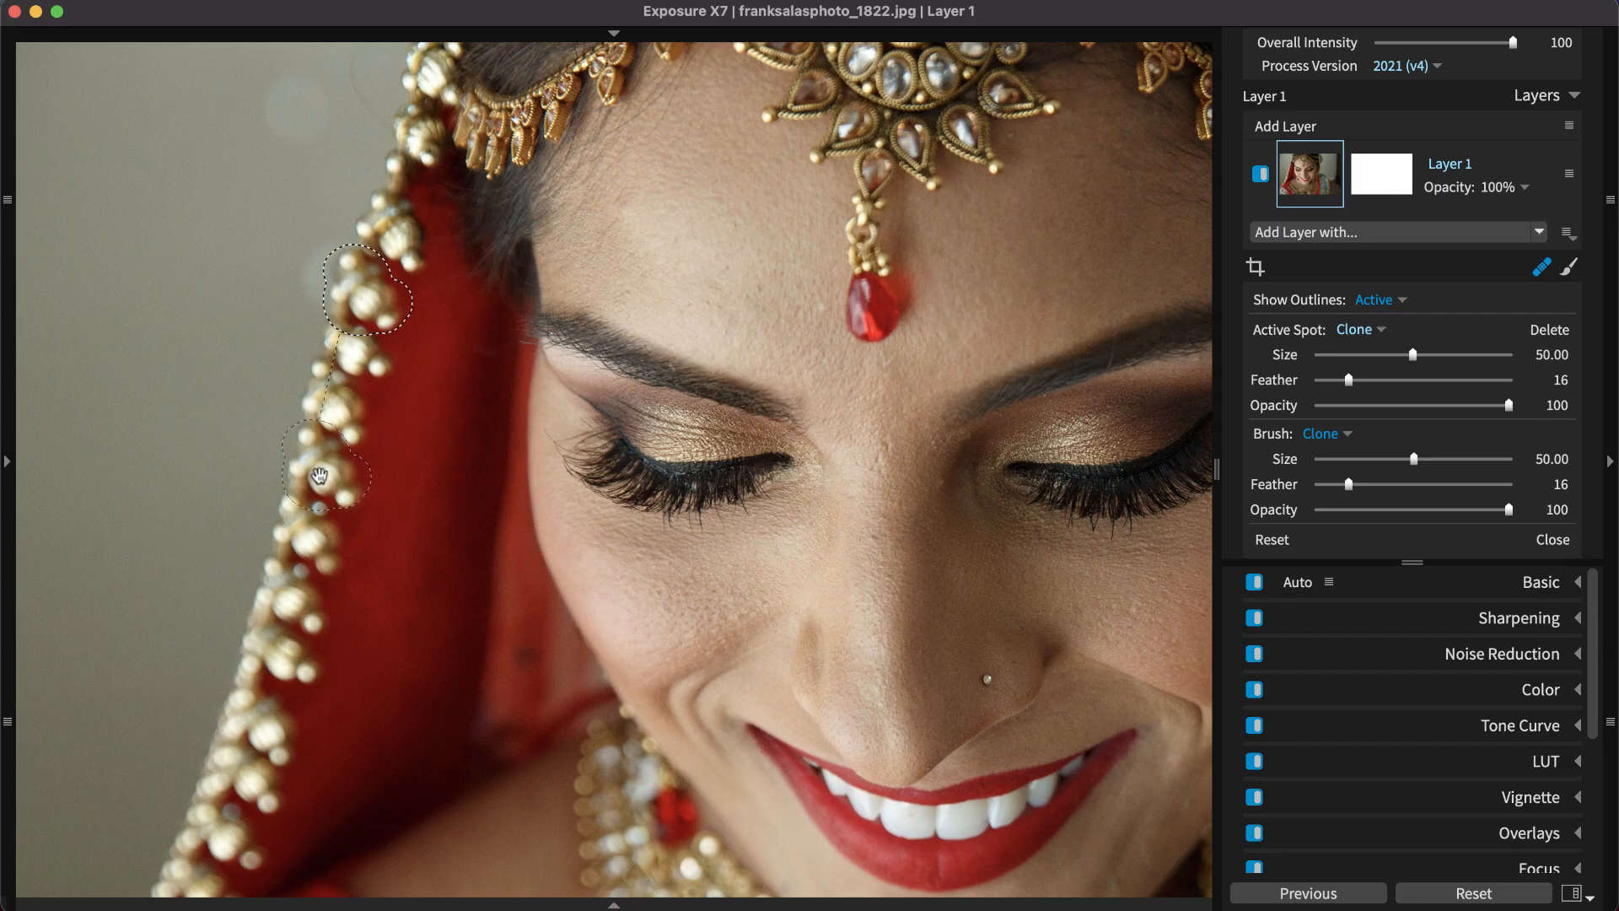
mouse_move(1342, 381)
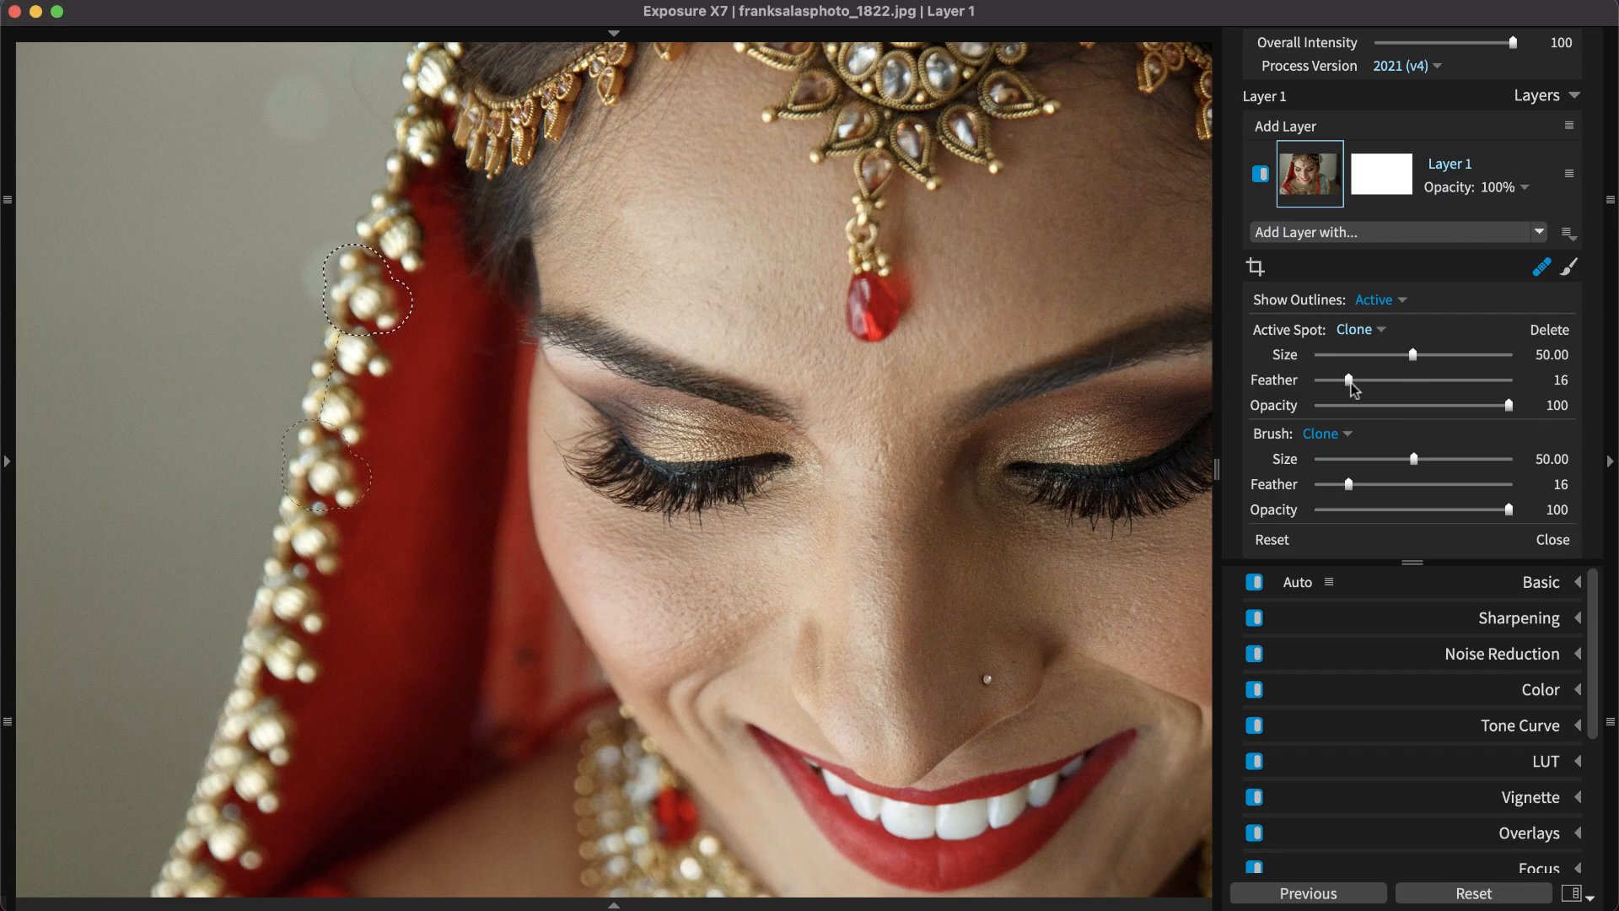
left_click_drag(1353, 380, 1361, 379)
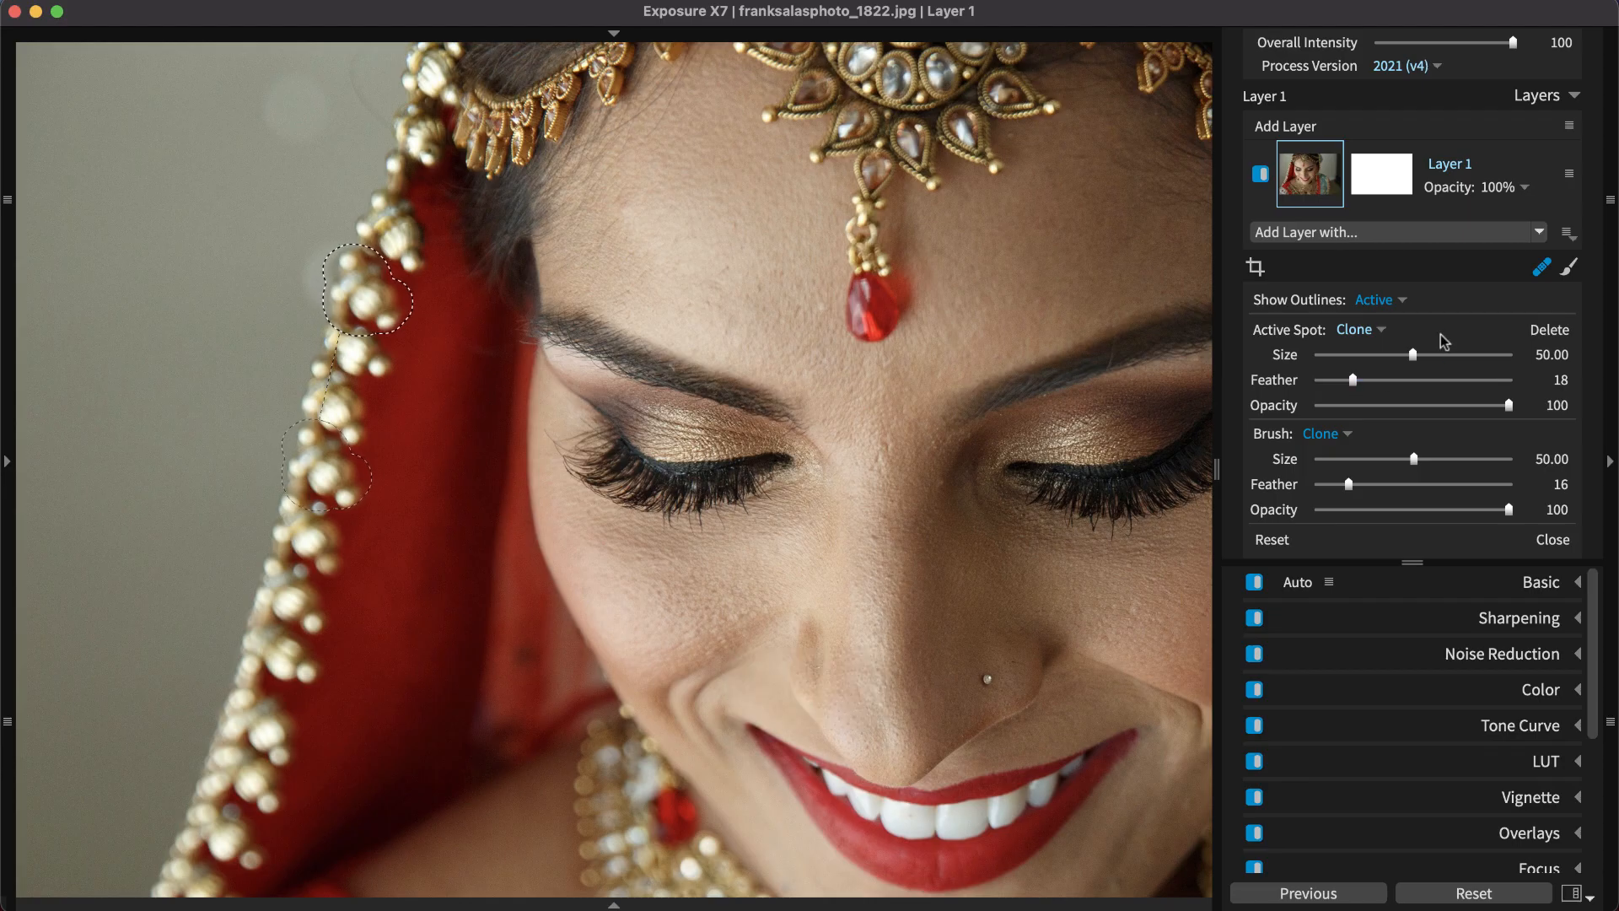
left_click(1551, 539)
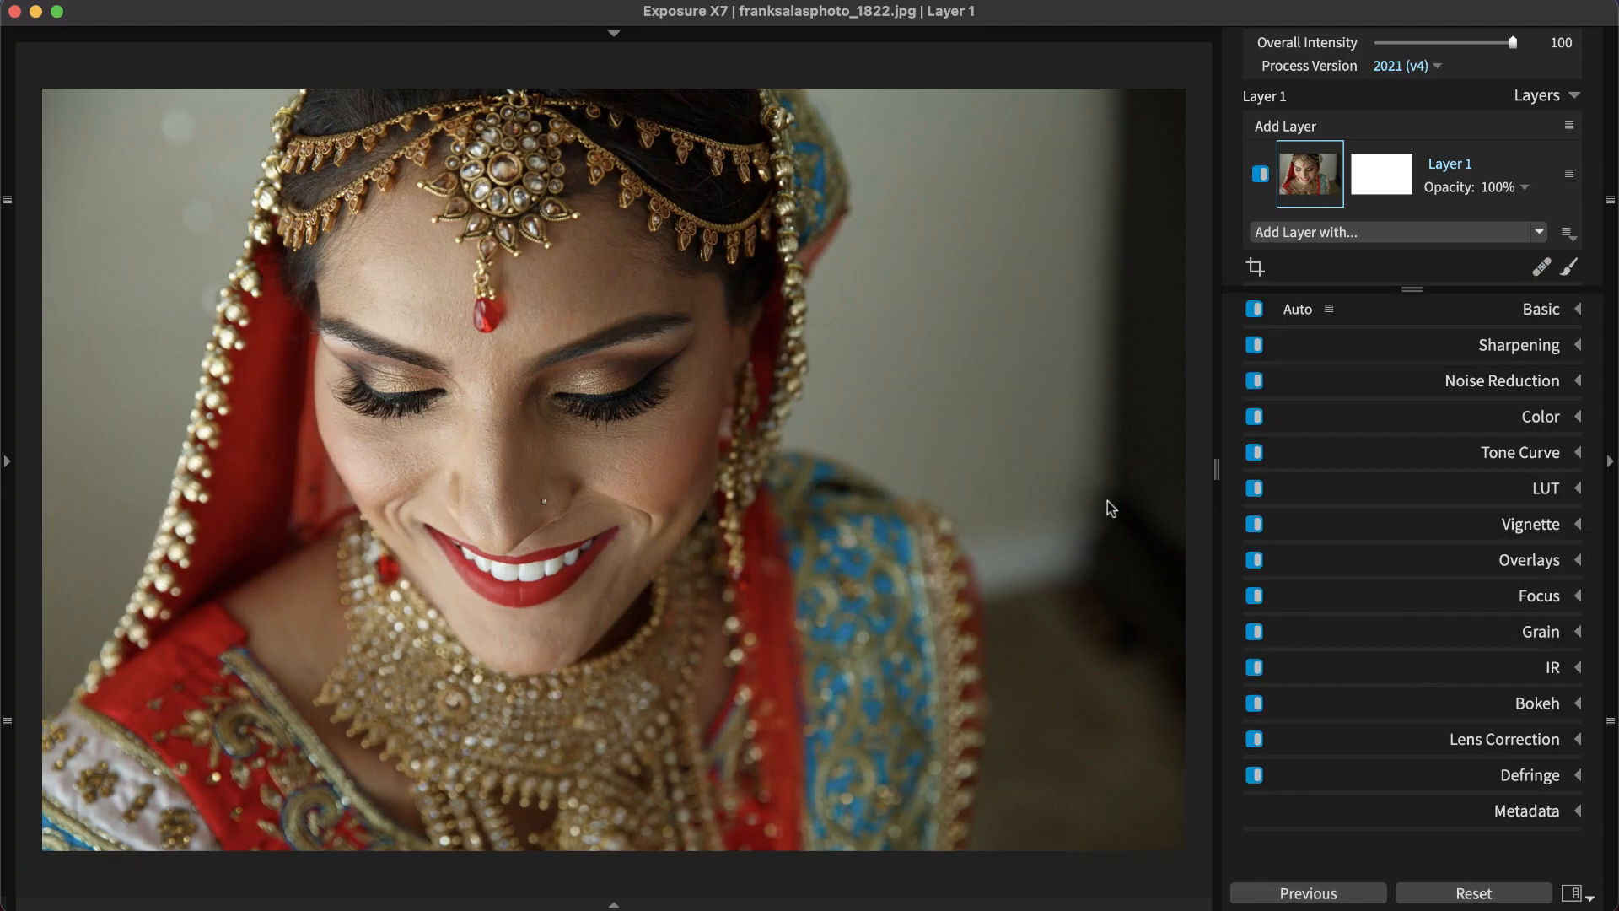